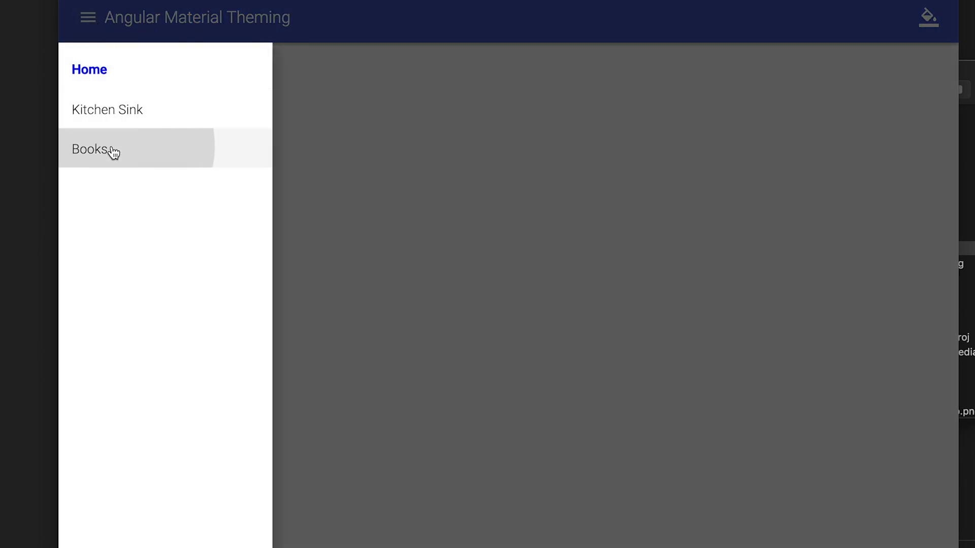
In the demo app, open AJ's First Book from the Books section and try its edit view
left_click(88, 150)
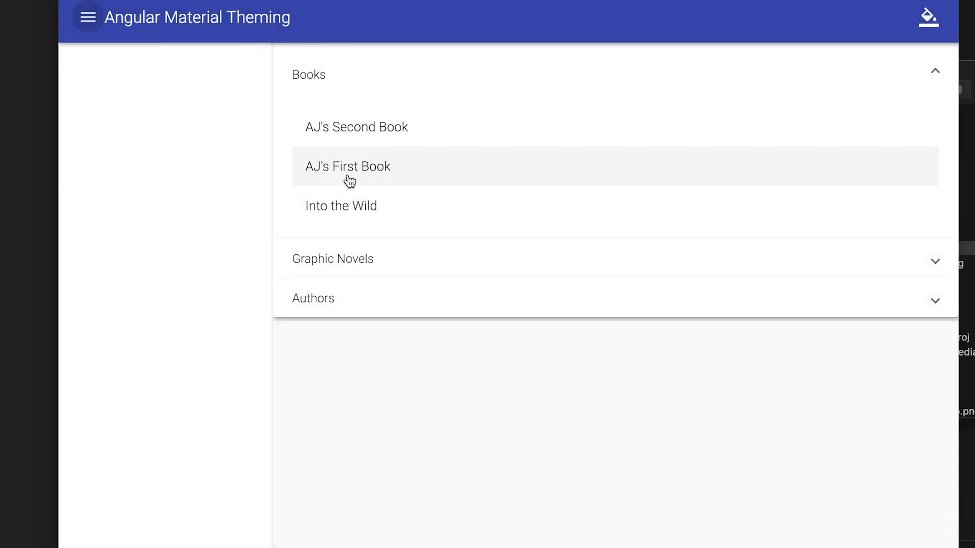
left_click(346, 166)
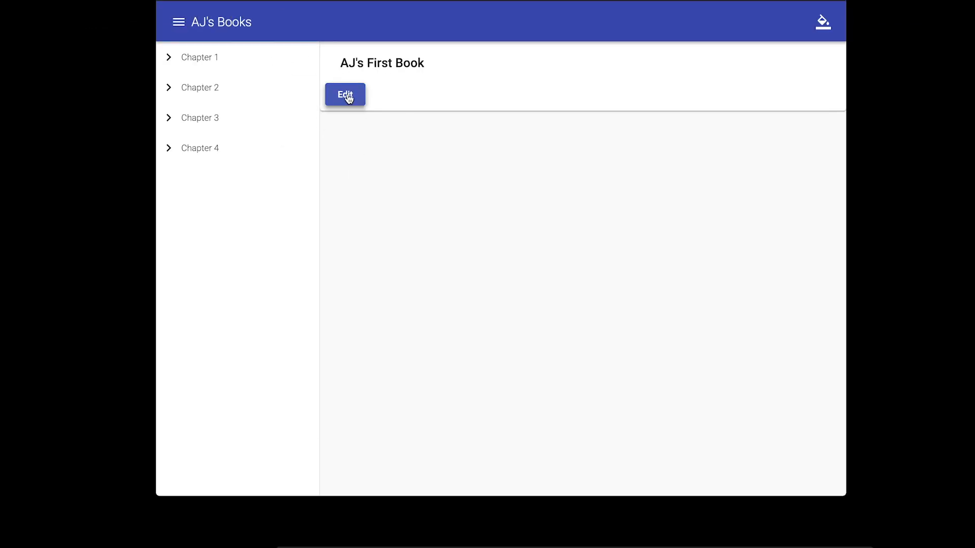
left_click(345, 95)
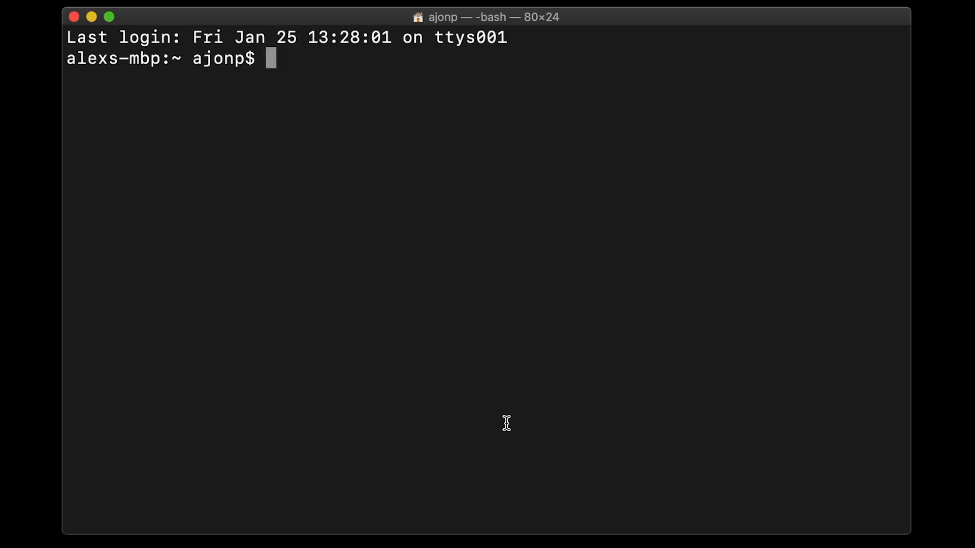
Clone lesson11-angular-navigation-firestore as lesson12-angular-material-forms-firestore and open it in VS Code
type("git clone https://github.com/AJONPLLC/lesson11-angular-navigation-firestore.git")
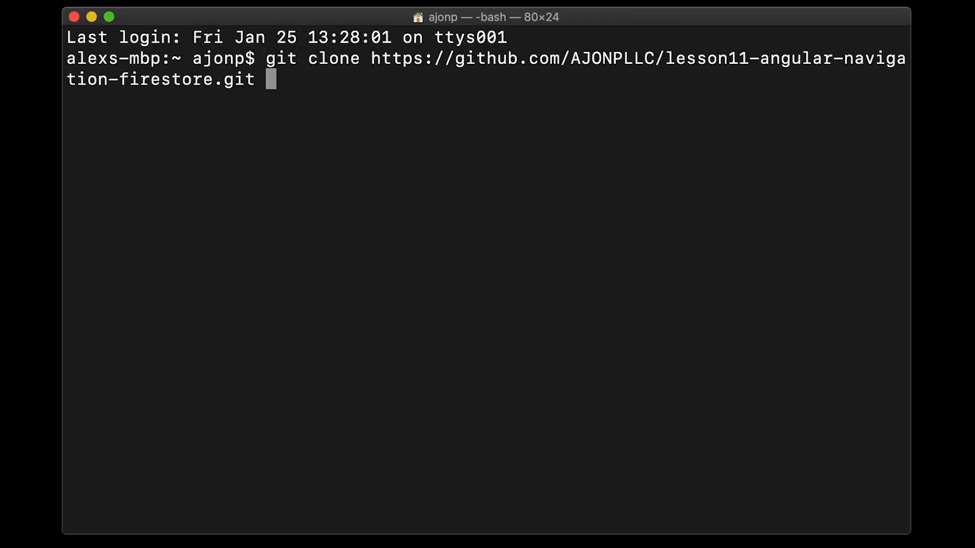
type("lesson12-a")
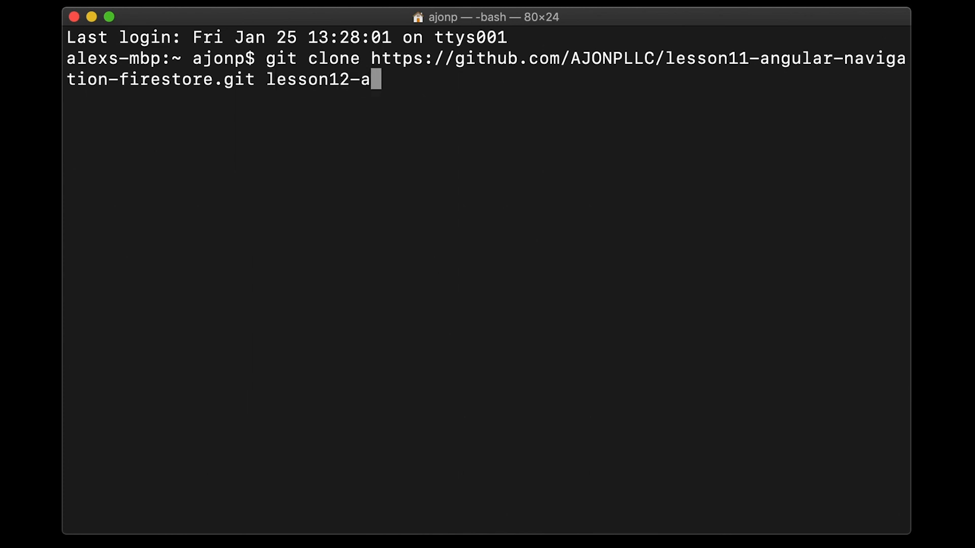
type("ngular-material-forms-firestore")
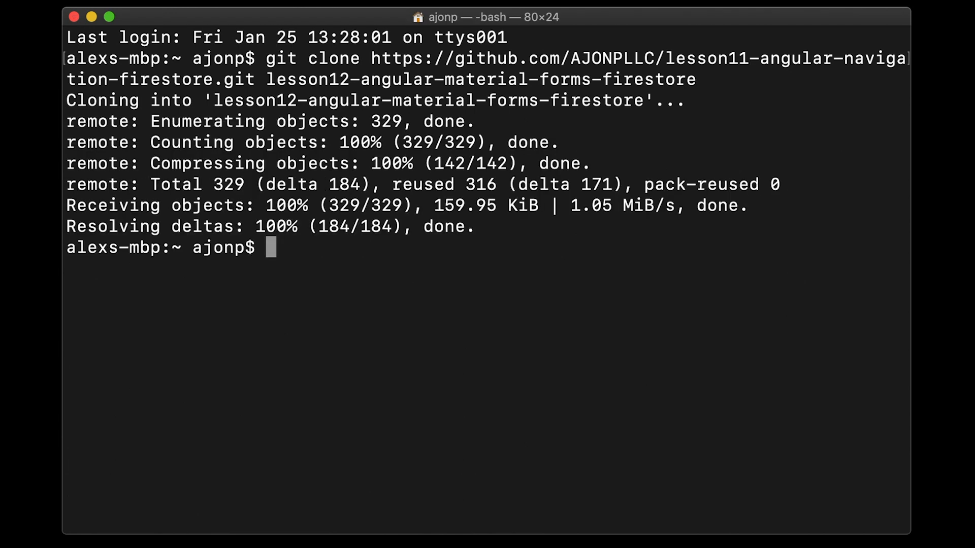
type("code lesson12-angular-material-forms-firestore/")
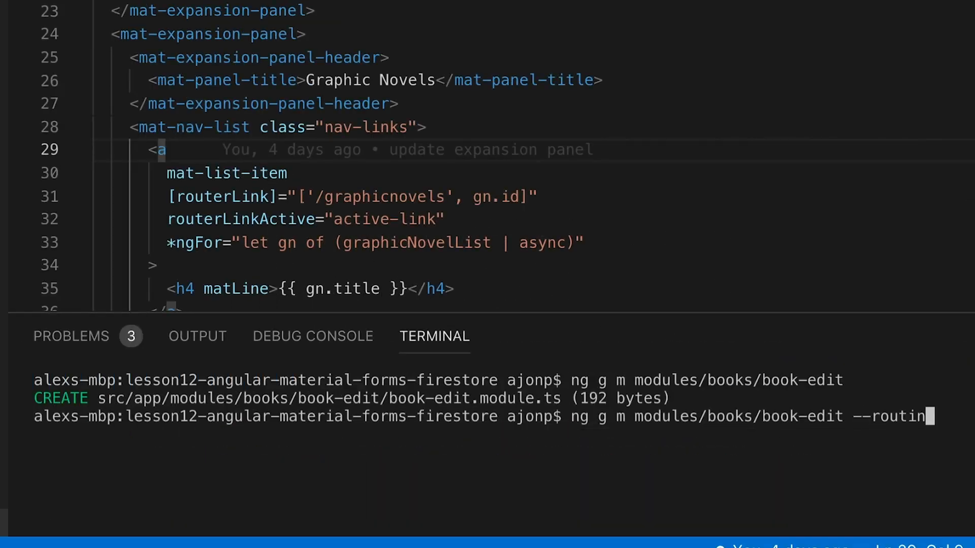
Run ng g m modules/books/book-edit --routing, then ng g c modules/books/book-edit
key("Enter")
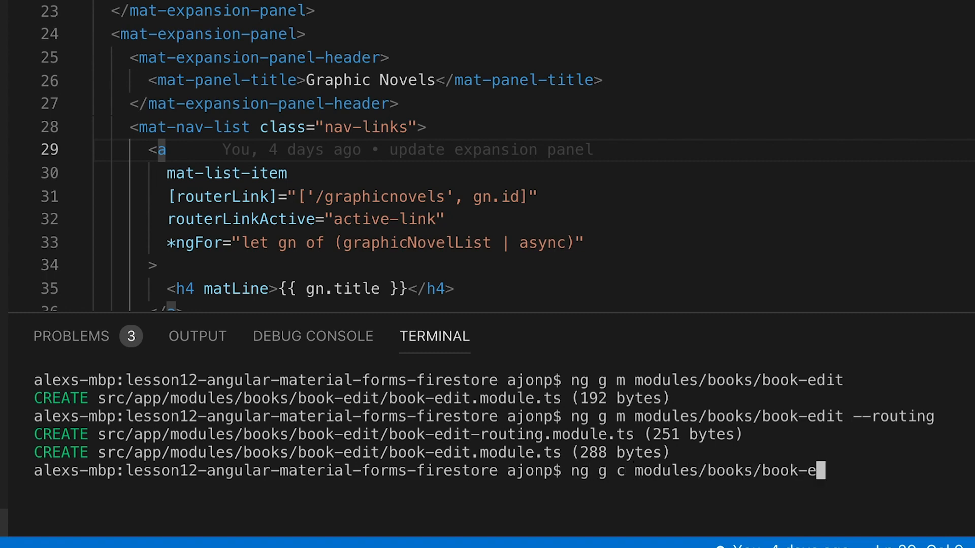
key("Enter")
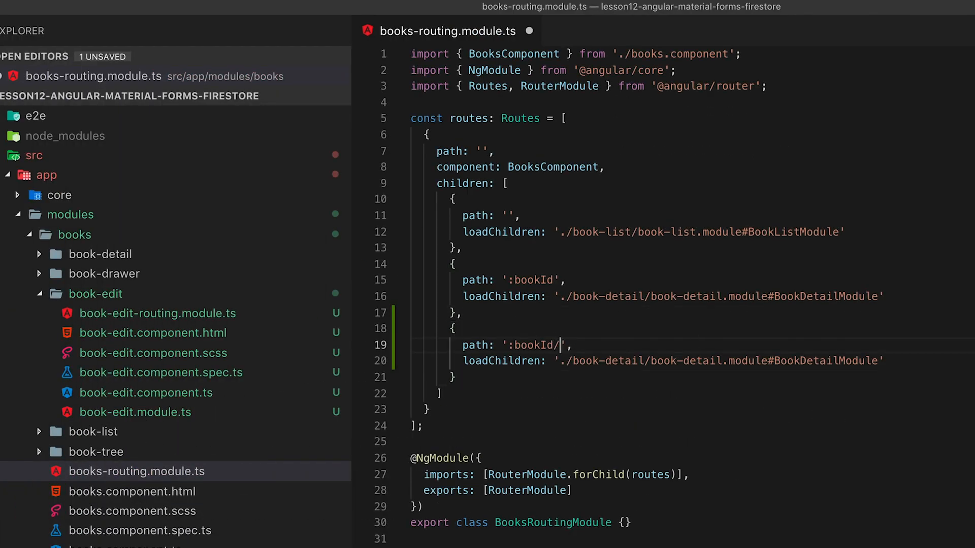
Add a ':bookId/edit' route in books-routing.module.ts lazy-loading BookEditModule
type("edit")
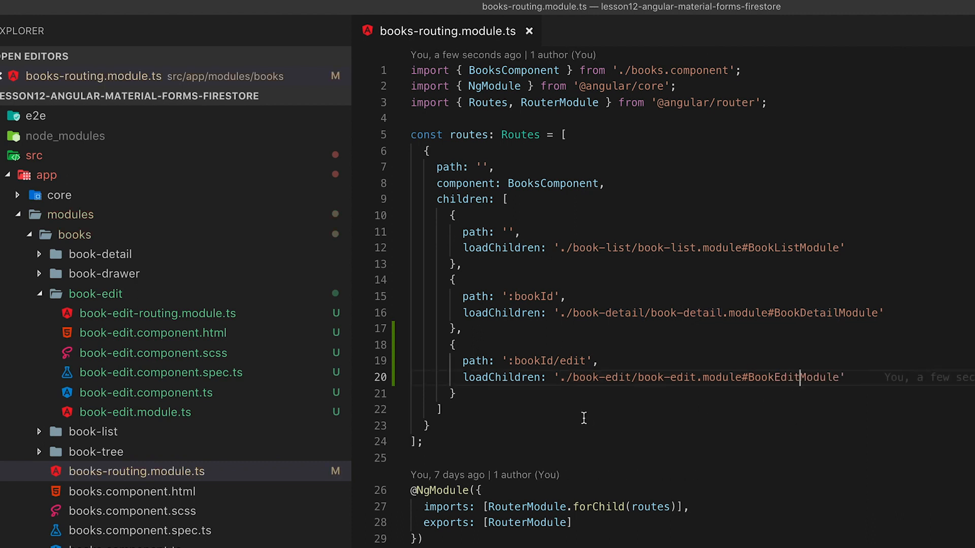
left_click(157, 313)
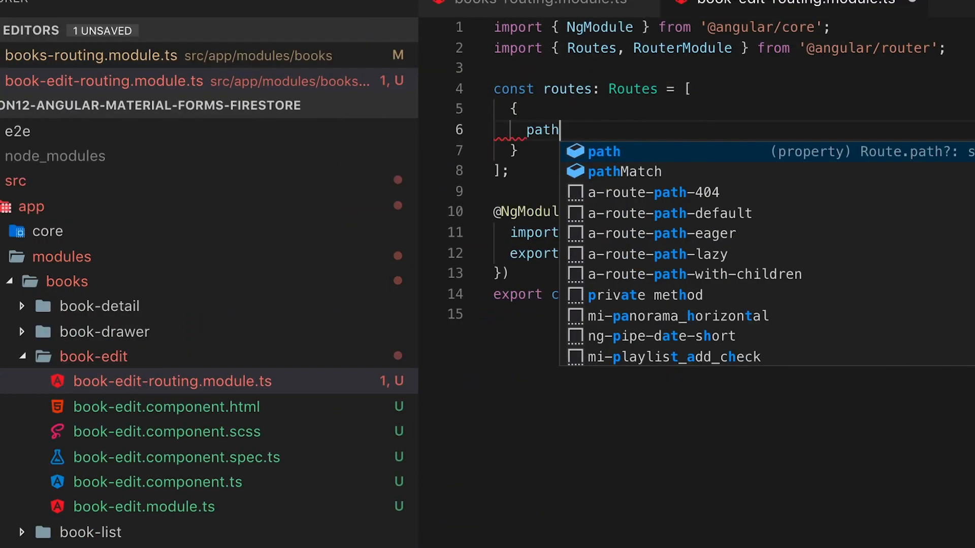
Add { path: '', component: BookEditComponent } to the book-edit routes array
type(": '',")
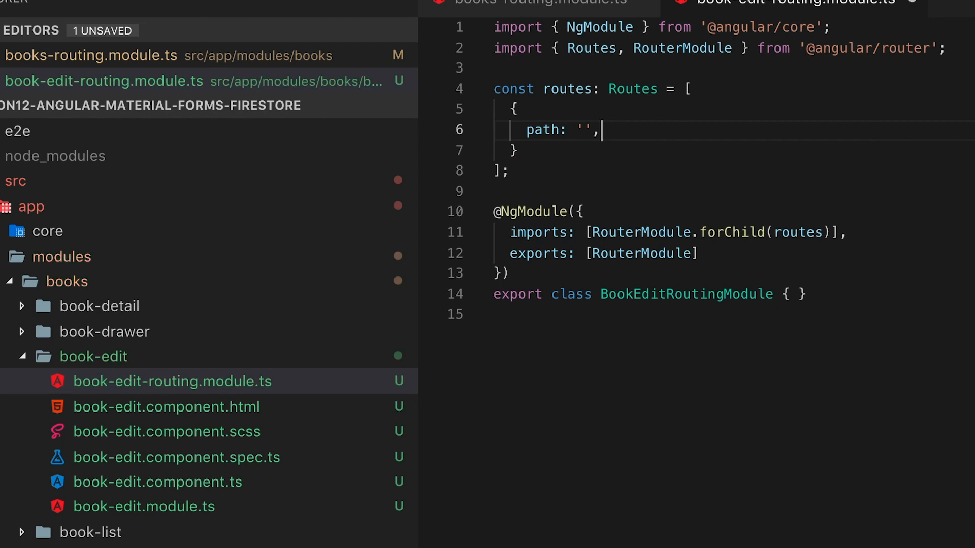
type("c")
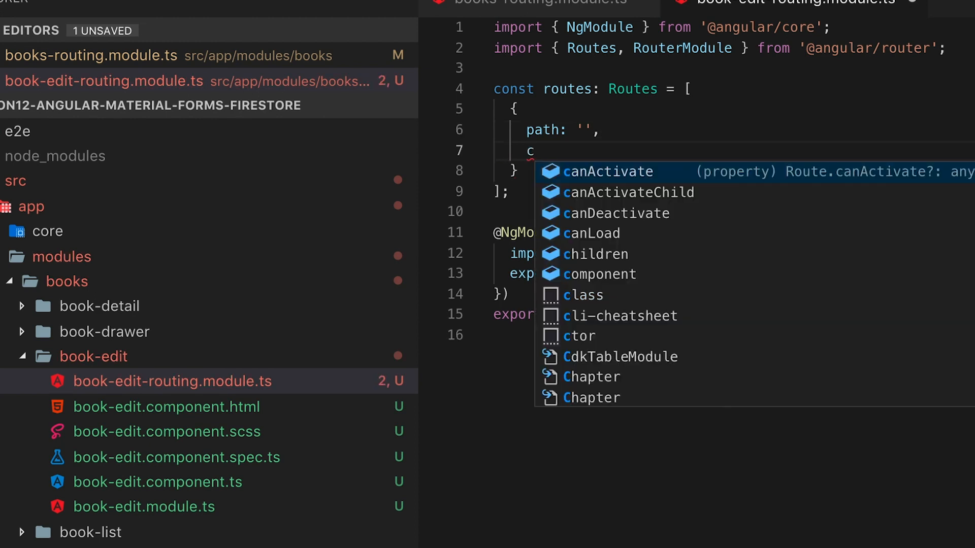
type("component:")
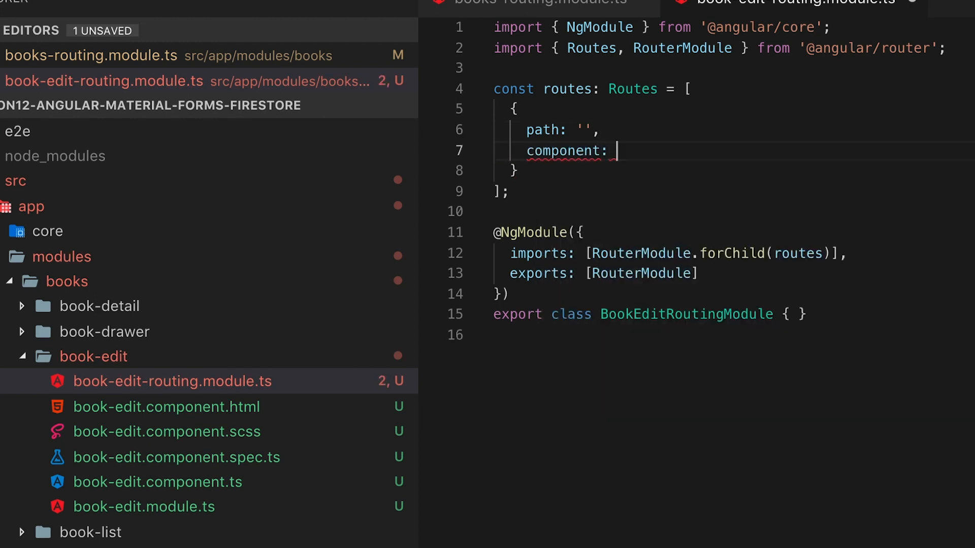
type("book")
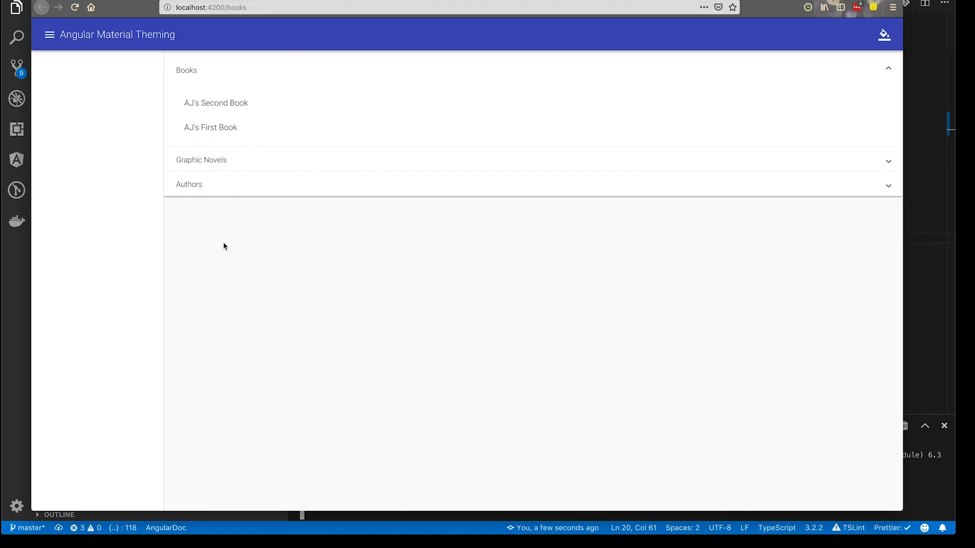
mouse_move(224, 138)
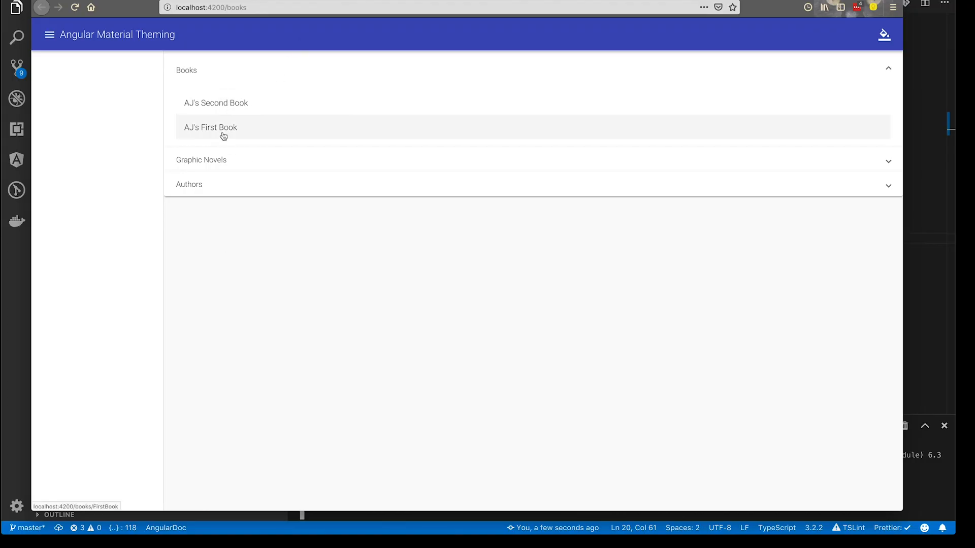
Click AJ's First Book in the Books panel at localhost:4200/books
left_click(210, 128)
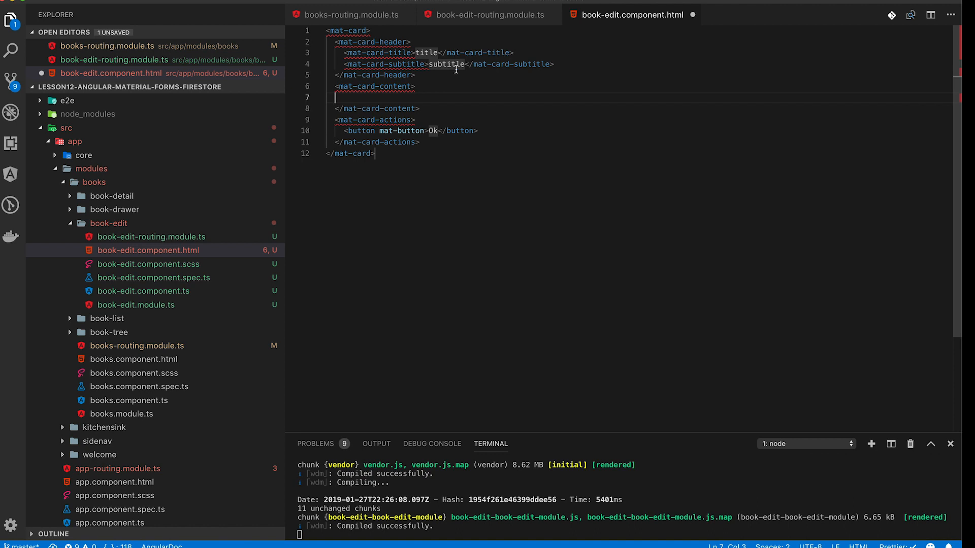
mouse_move(192, 304)
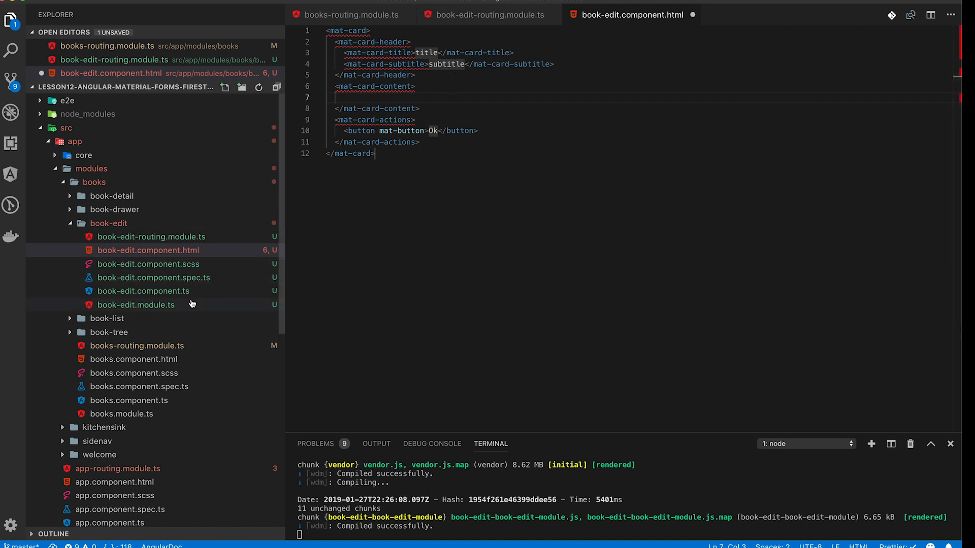
left_click(148, 250)
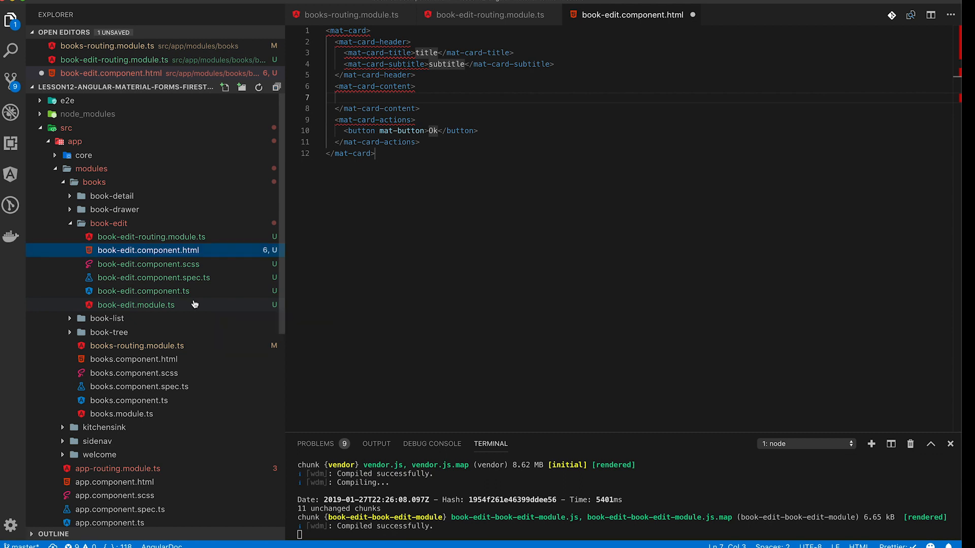
left_click(136, 305)
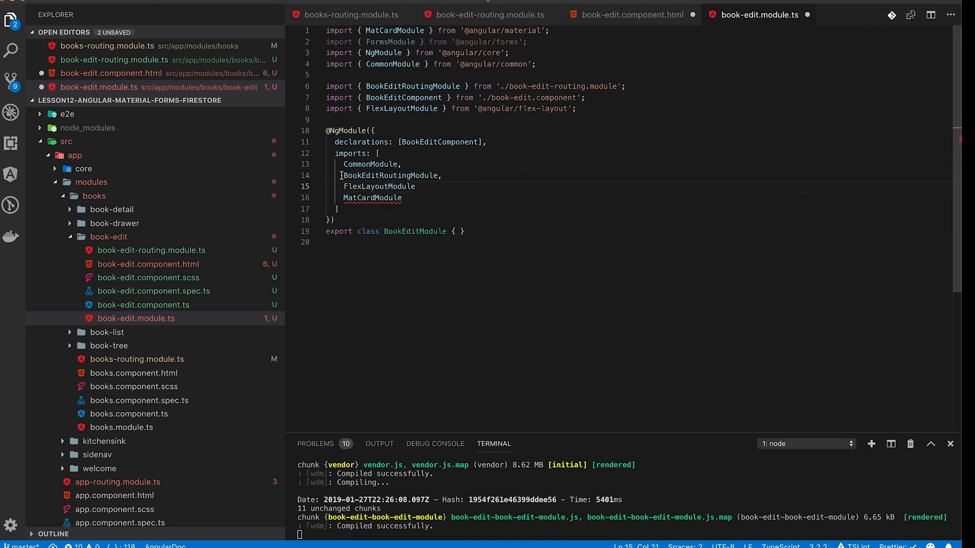
double_click(389, 175)
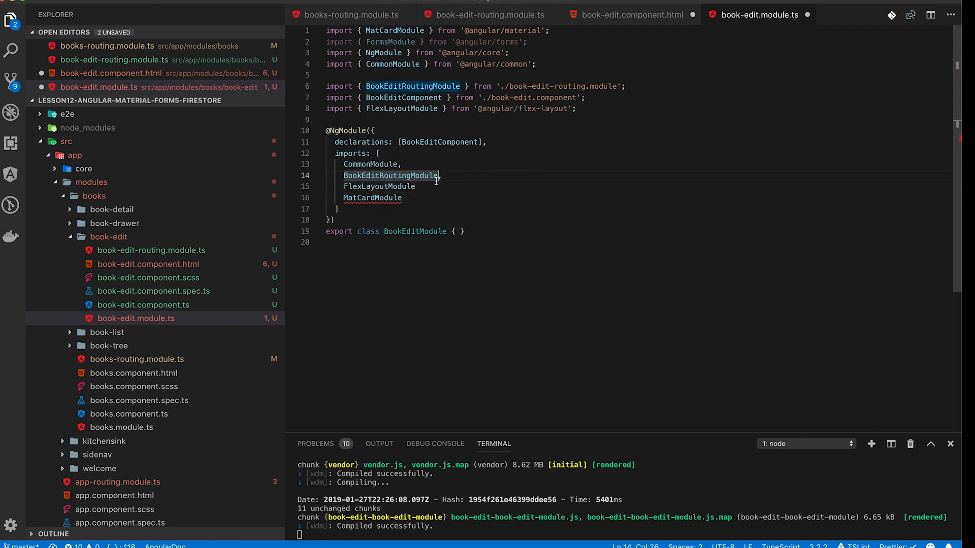
key("Enter")
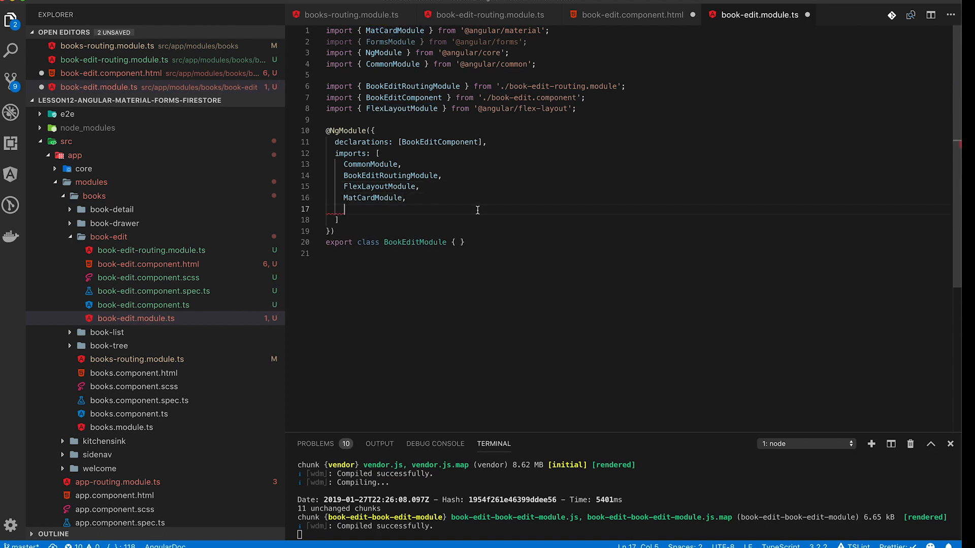
Inject FirestoreService as fs and call fs.getBook(bookId) from the route's paramMap subscription
left_click(145, 305)
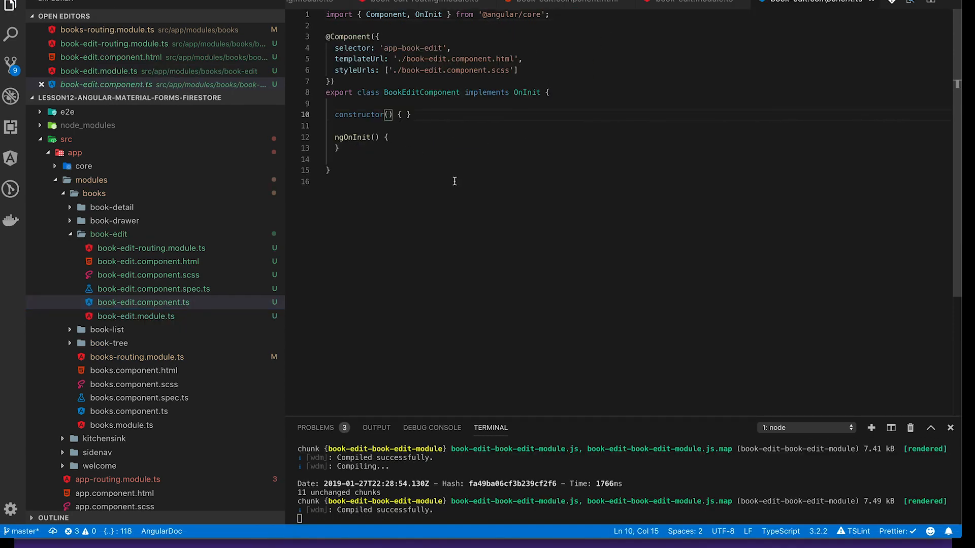
type("firees")
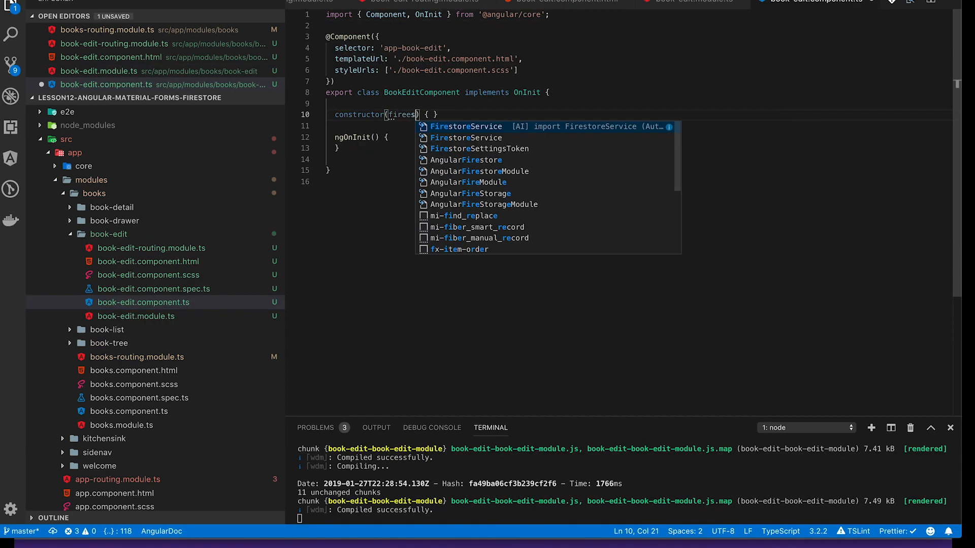
left_click(465, 126)
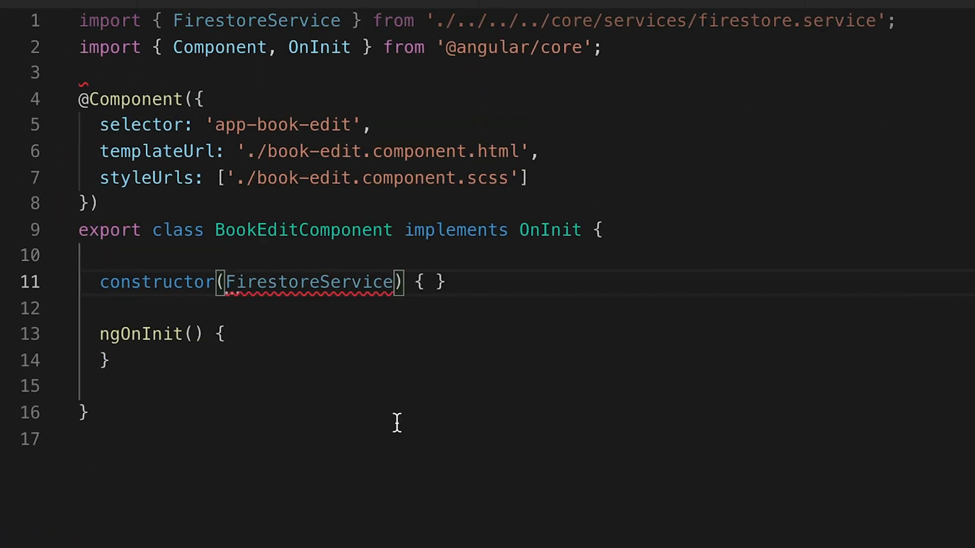
type("private fs:")
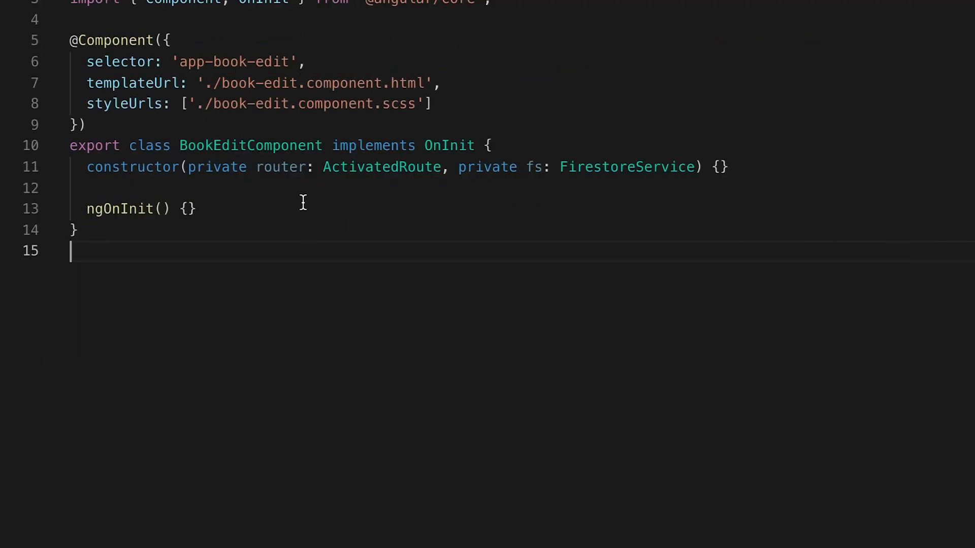
type("this.router.paramMap.subscribe(params => {")
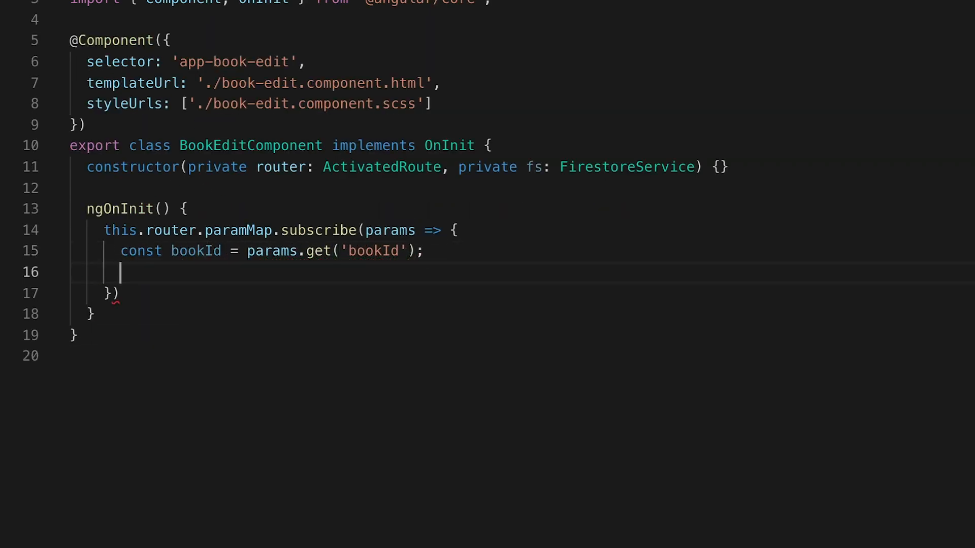
type("this.fs.getBook(bookId);")
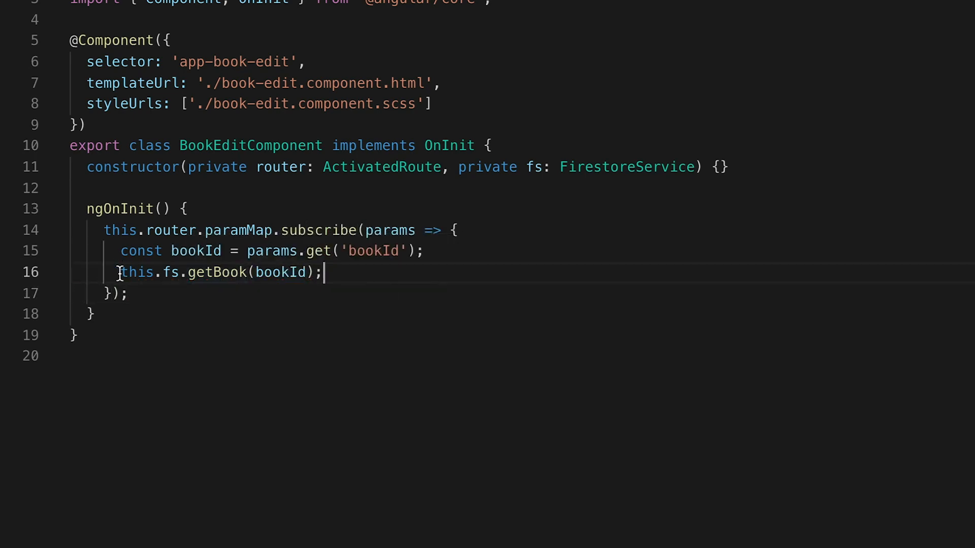
Declare book$: Observable<Book>, assign it from getBook, and add a subs: Subscription[] array
type("book$")
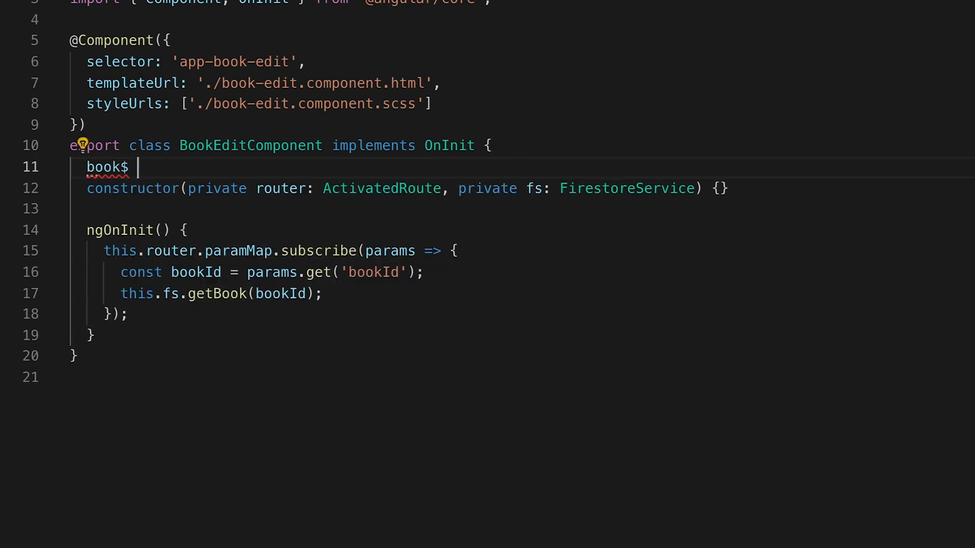
type(": Observable<Book>;")
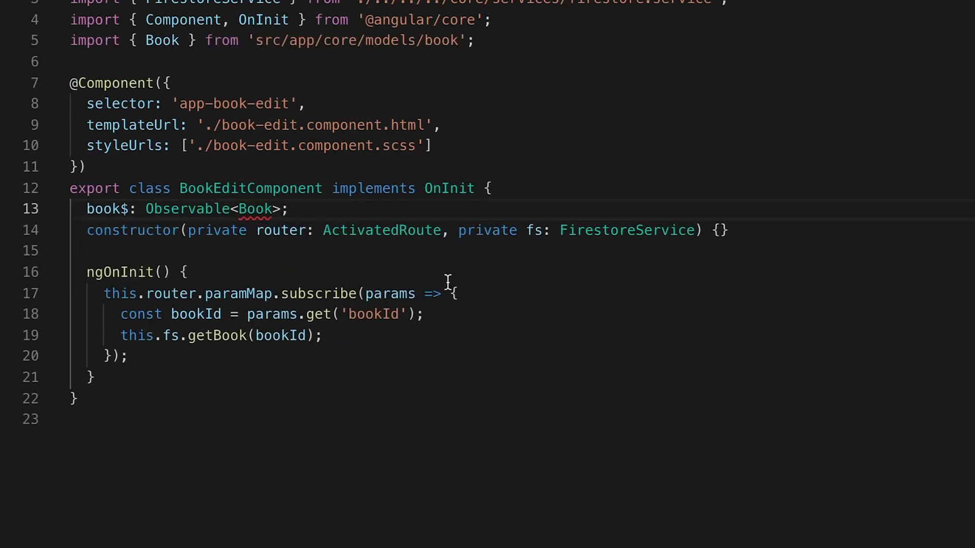
type("this.book$ =")
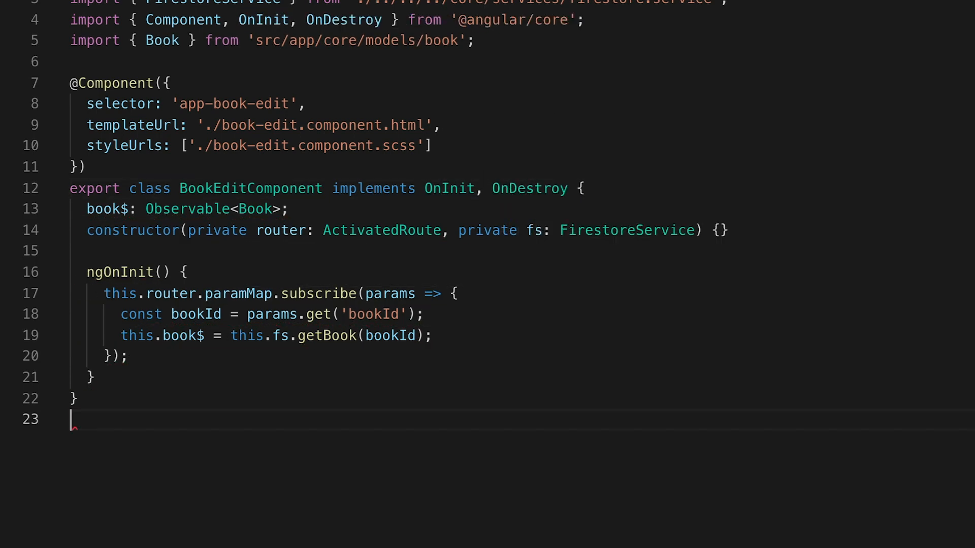
type("subs")
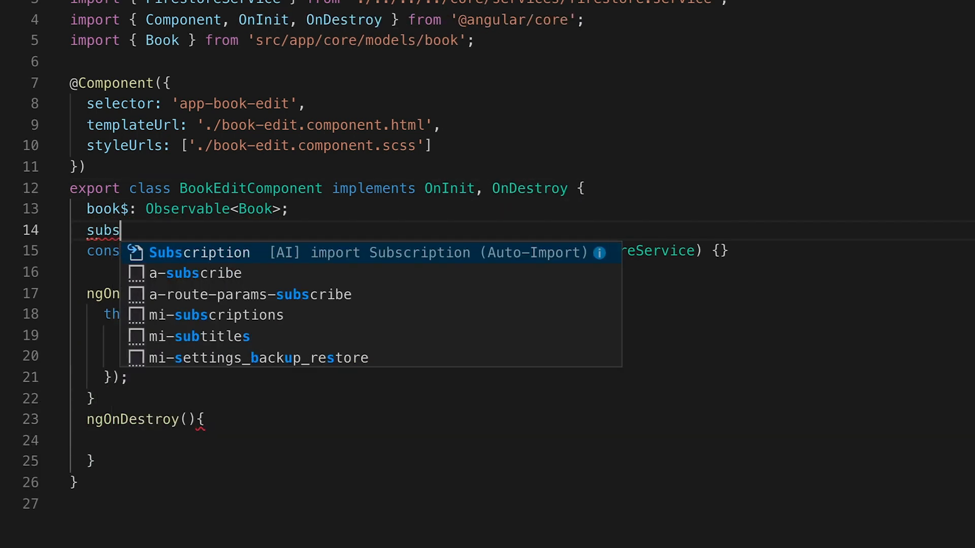
type(": Array")
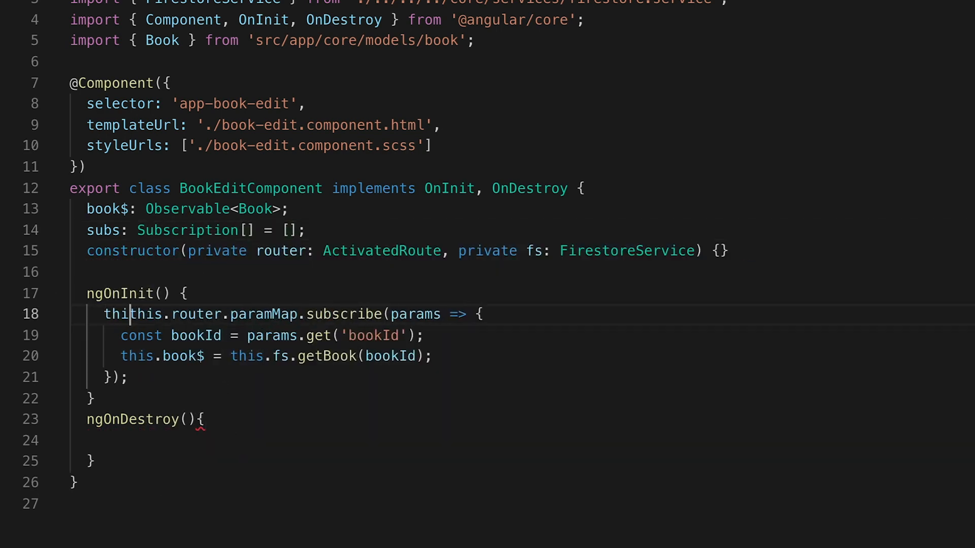
type("s.subs")
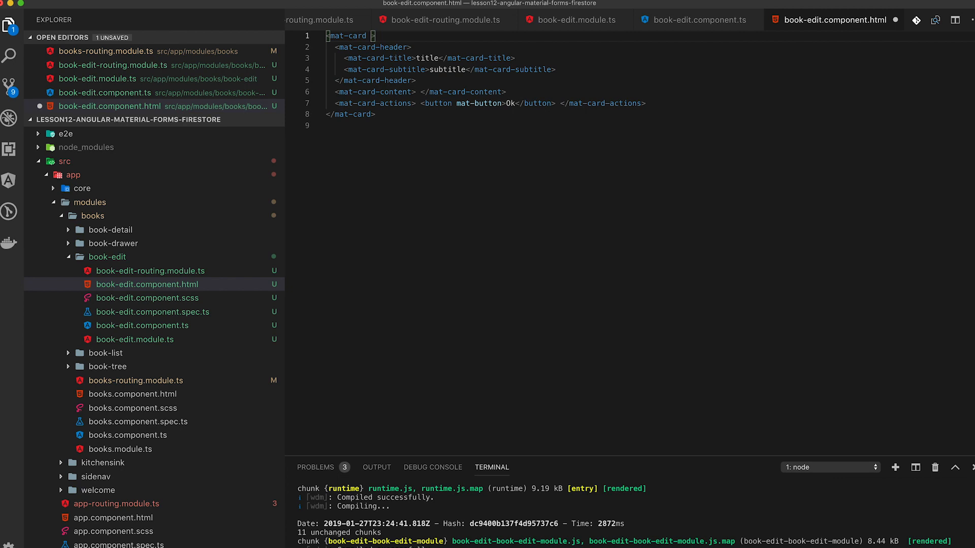
Wrap the card in *ngIf="(book$ | async); let book; else spin" with a spinner template
type("*ngIf=\"")
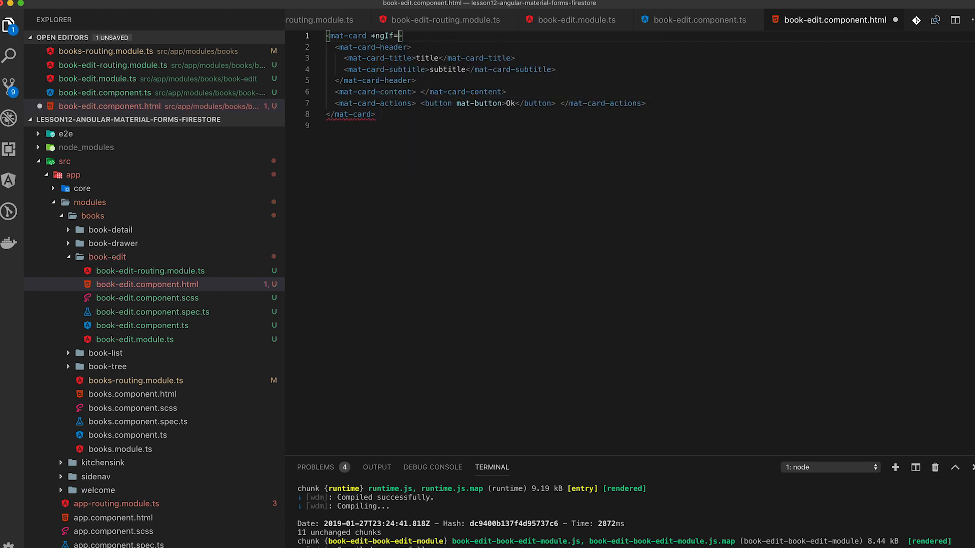
type("'book$ '>")
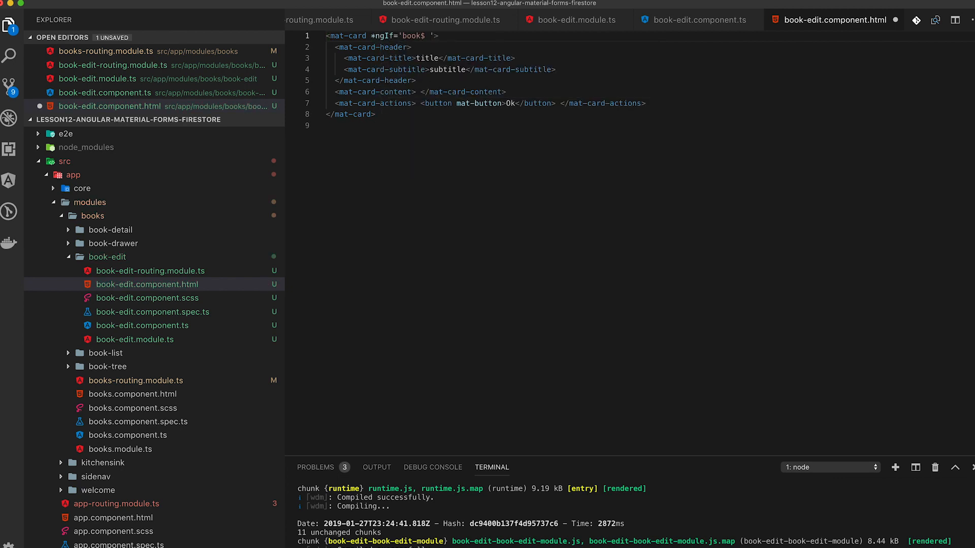
type("| async;")
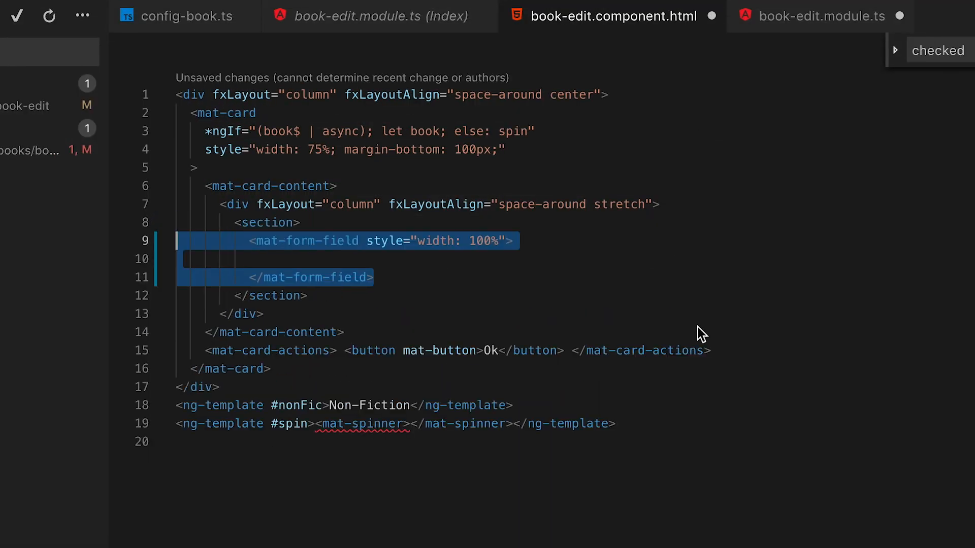
Add a Title matInput bound to book.title and import MatFormFieldModule and MatInputModule
left_click(528, 270)
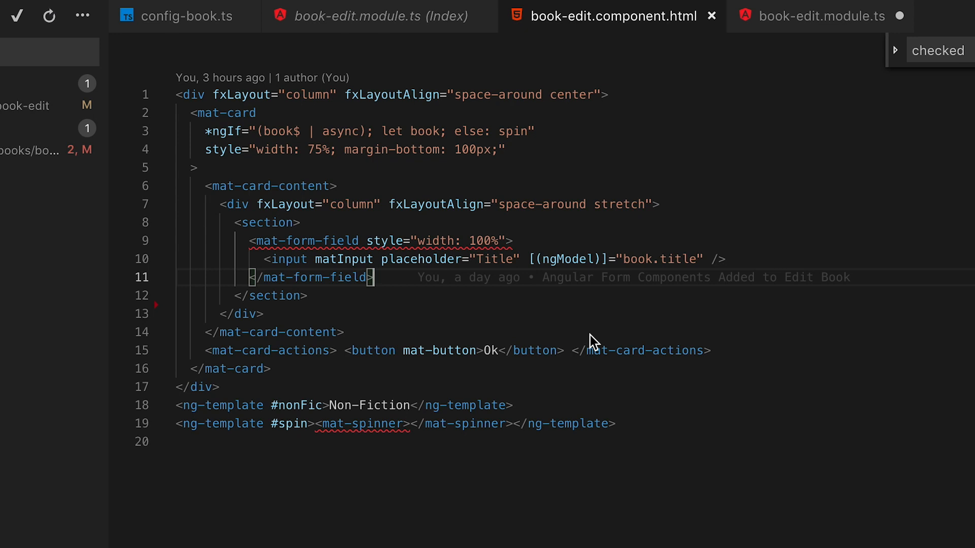
left_click(820, 17)
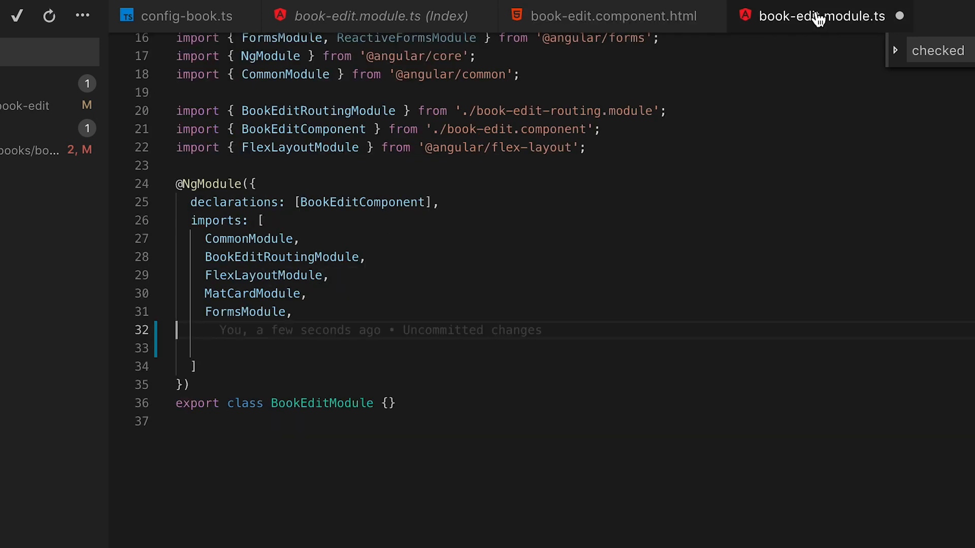
type("MatFormFieldModule,")
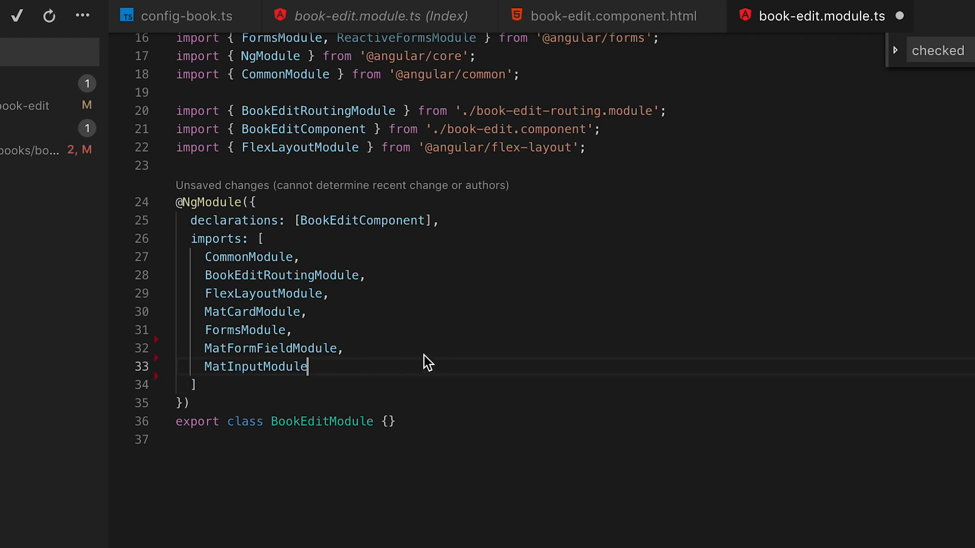
left_click(613, 16)
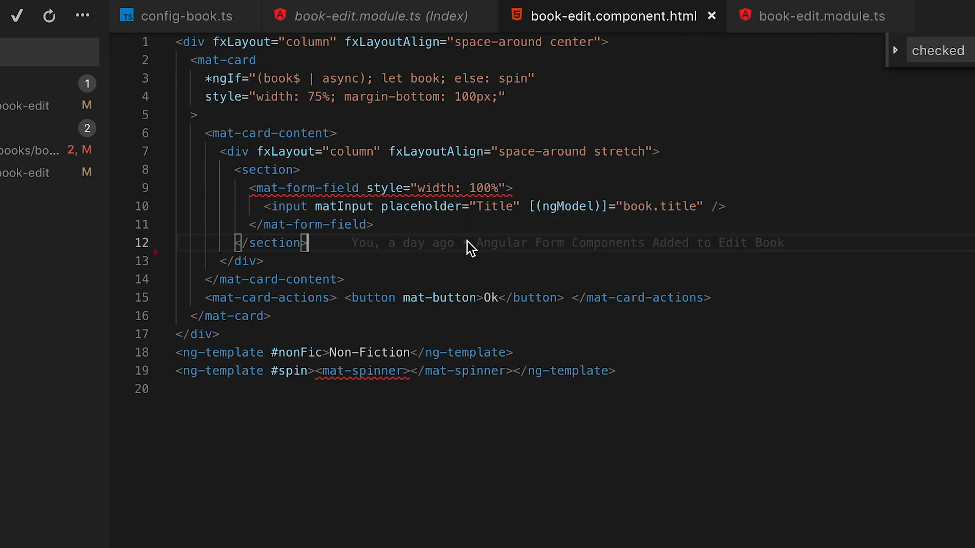
mouse_move(537, 479)
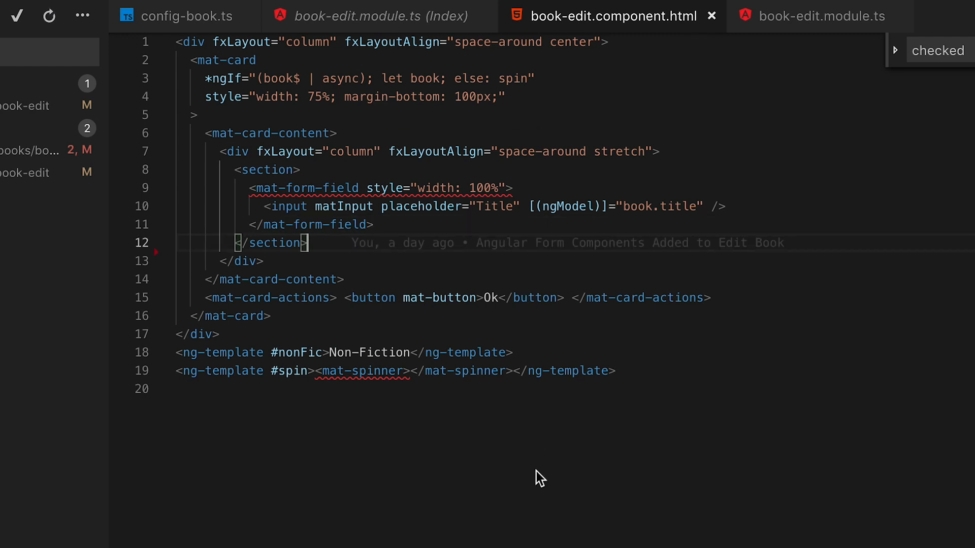
mouse_move(549, 539)
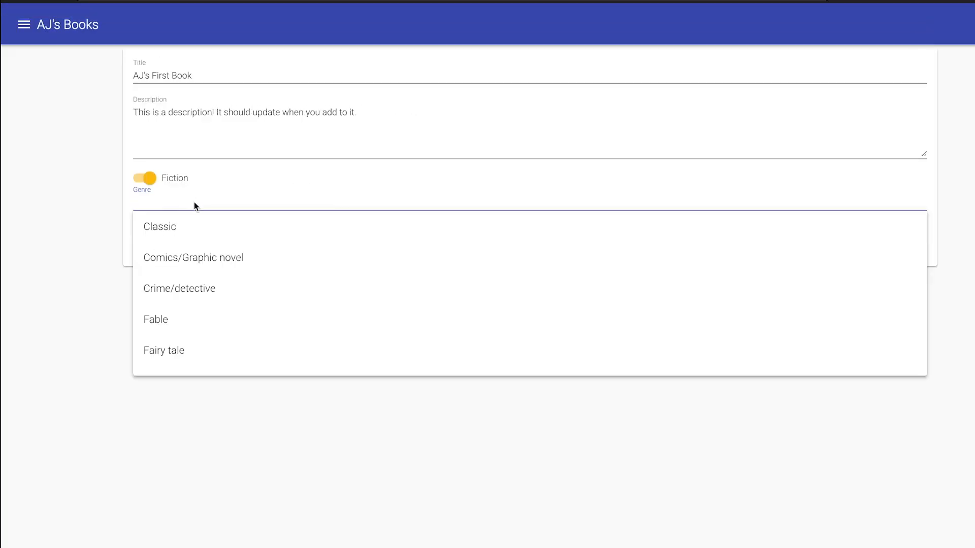
Toggle the book to Non-Fiction and type 'bio' into the Genre autocomplete
left_click(146, 178)
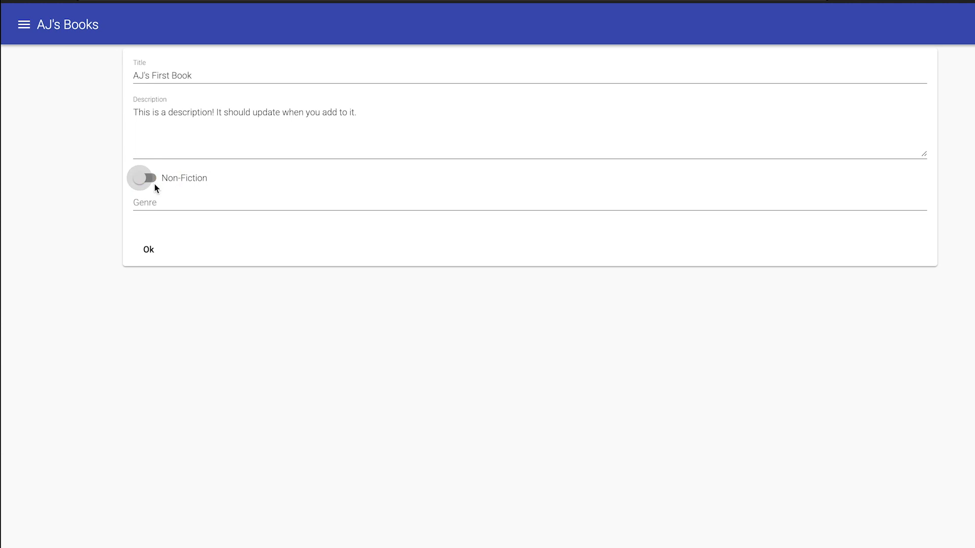
type("bio")
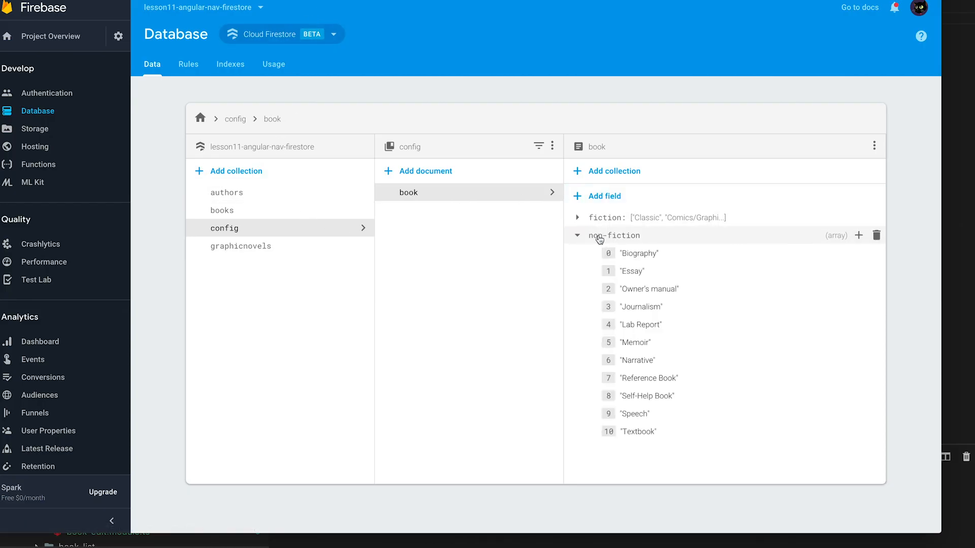
Expand the non-fiction array field in the config/book Firestore document
right_click(601, 238)
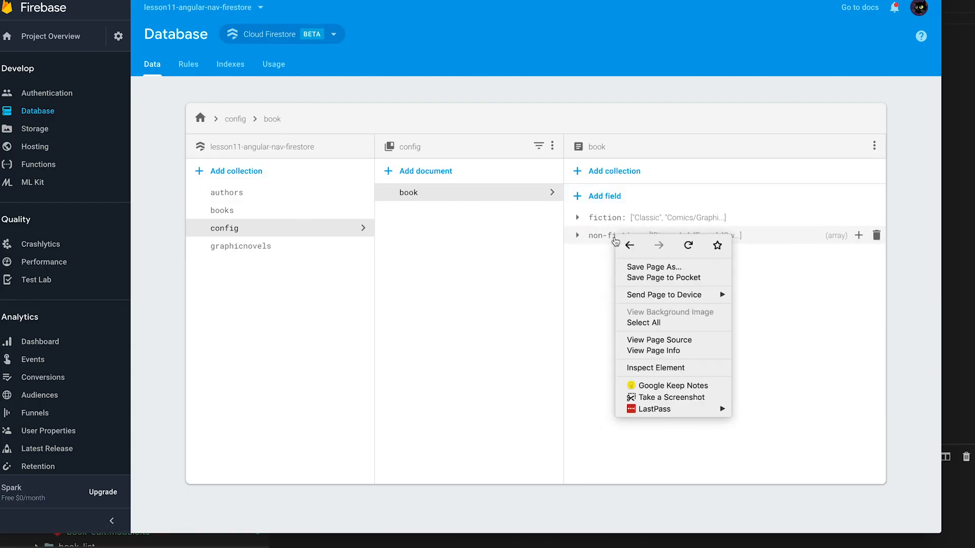
left_click(633, 253)
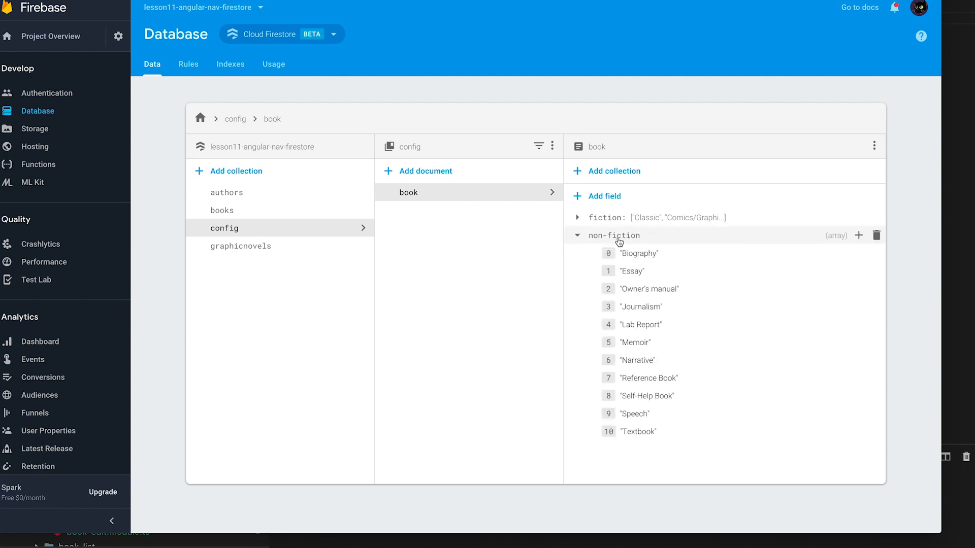
mouse_move(598, 244)
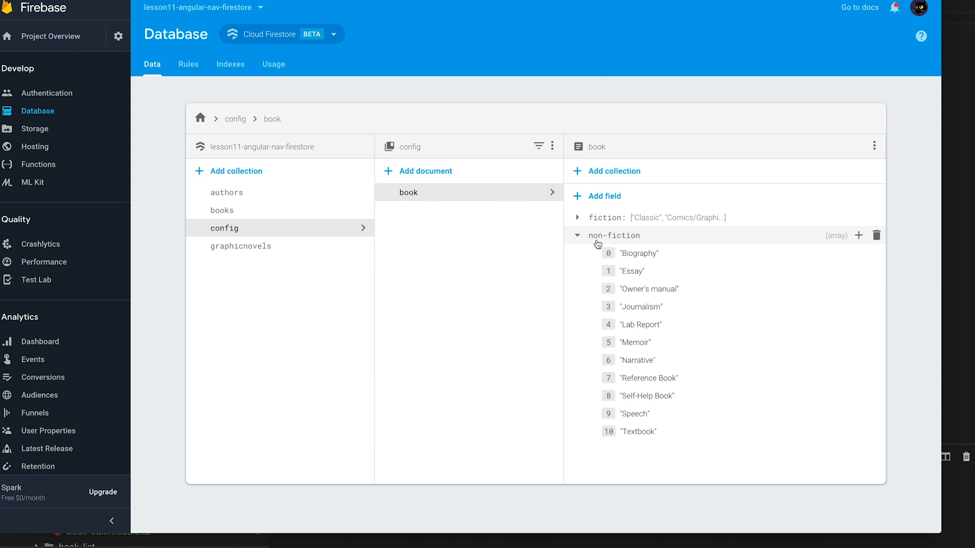
mouse_move(609, 239)
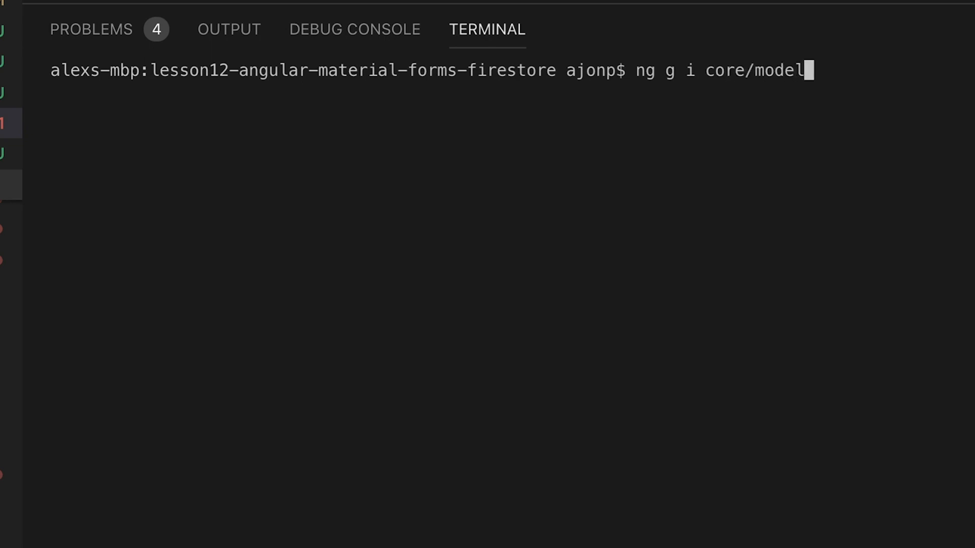
Generate the core/models/config-book interface and add a 'fiction?: Array<string>' field
type("s/con")
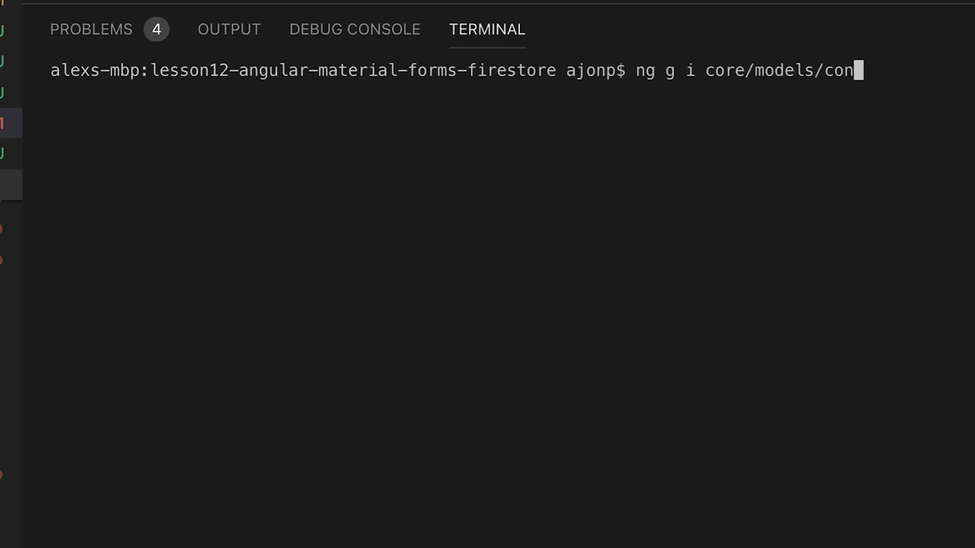
type("fig-book")
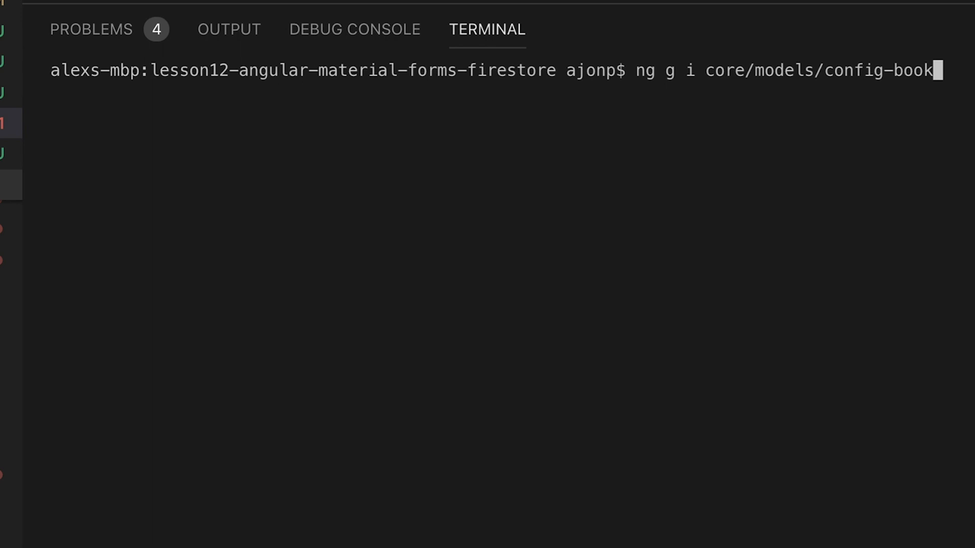
key("Enter")
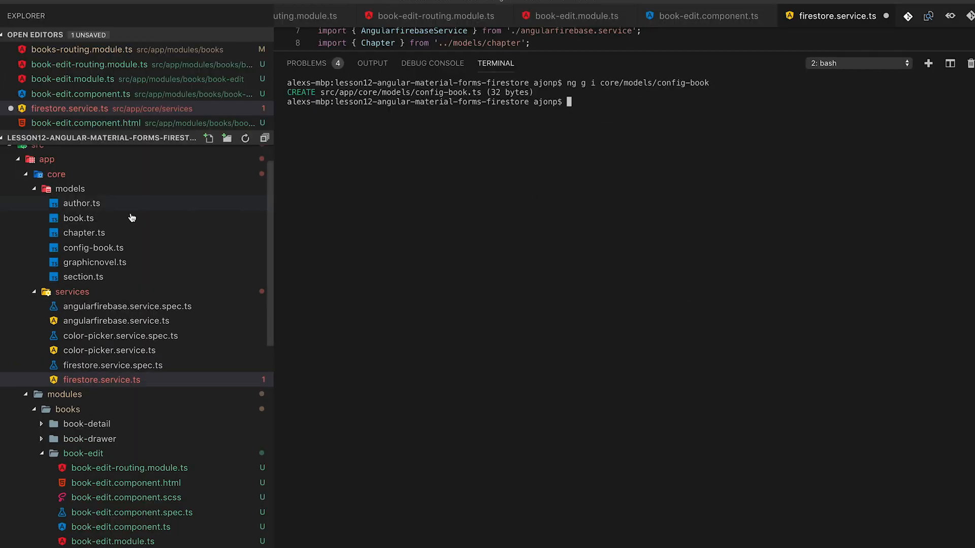
left_click(94, 247)
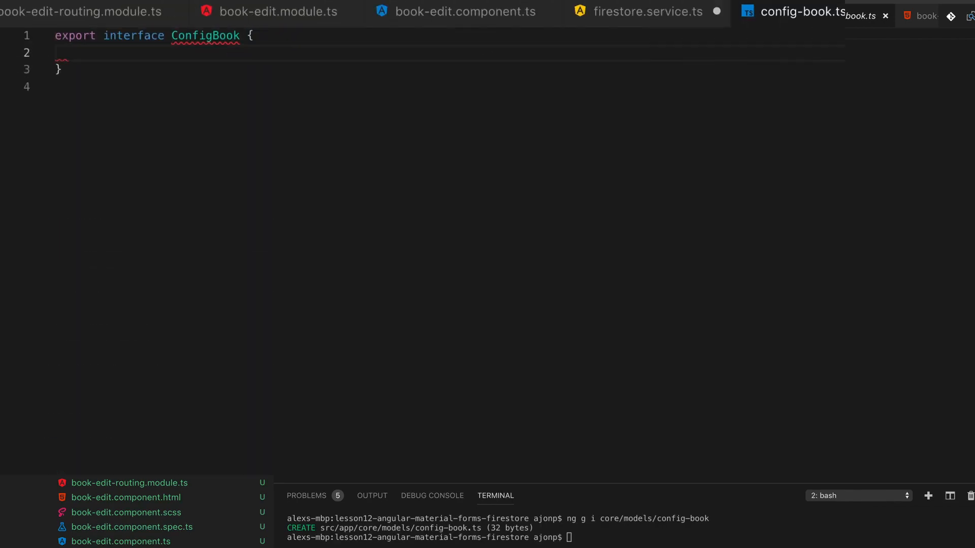
type("fiction?: Array<string>;")
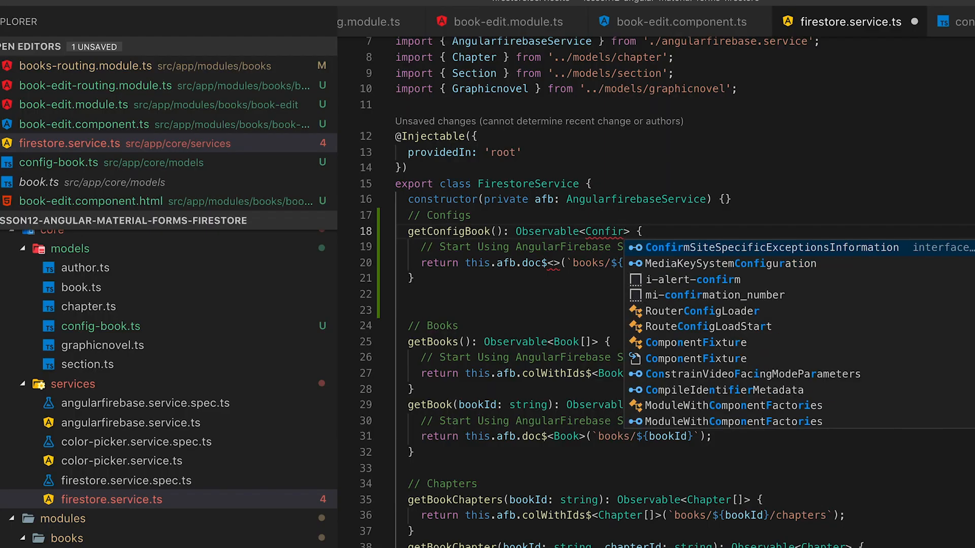
Type getConfigBook as ConfigBook and change its document path to config/book
key("Enter")
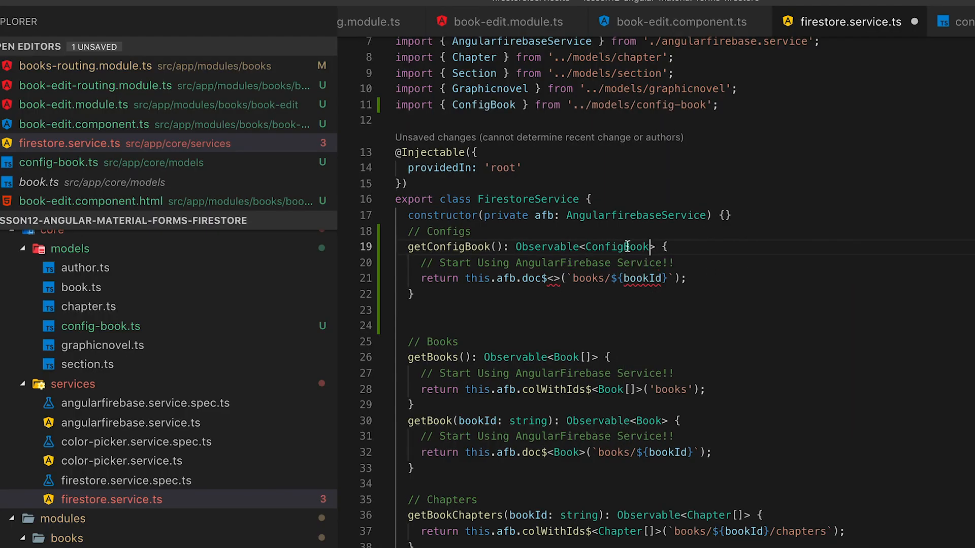
type("<ConfigBook>")
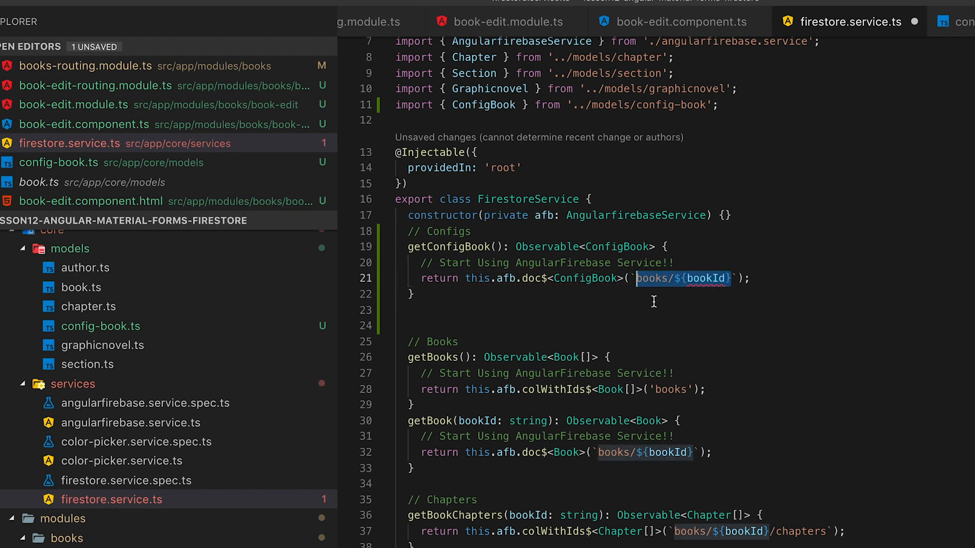
key("Delete")
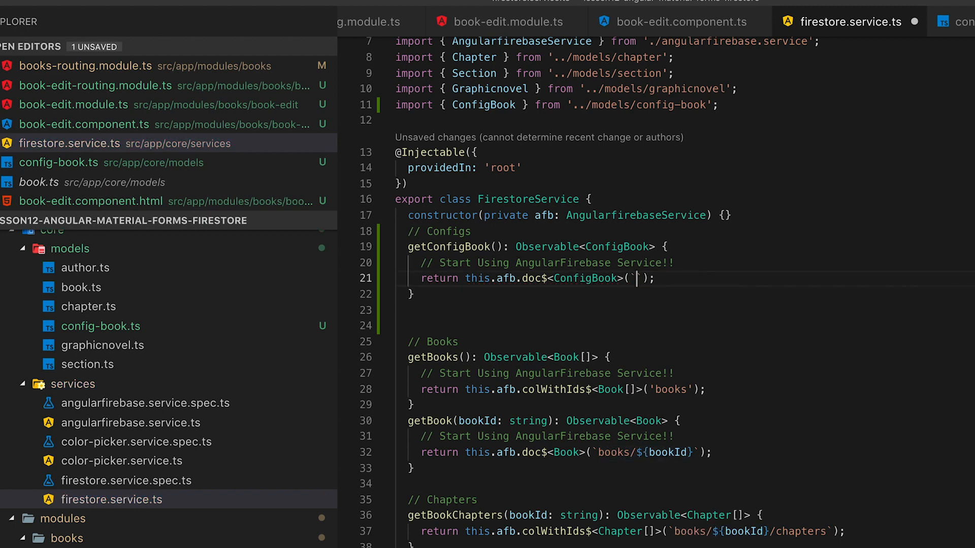
type("config/book")
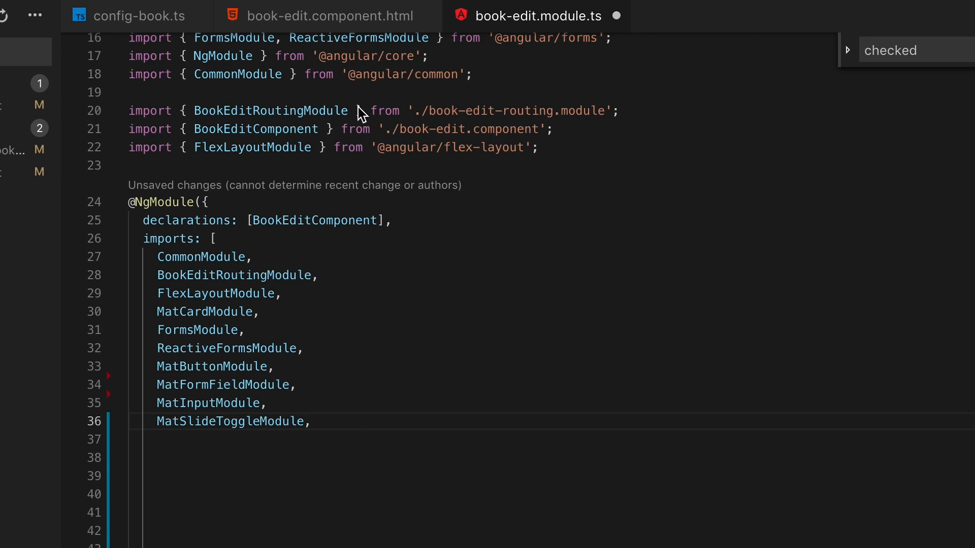
Inspect the genre mat-autocomplete and genreList$ in book-edit.component.html, then return to book-edit.component.ts
left_click(333, 15)
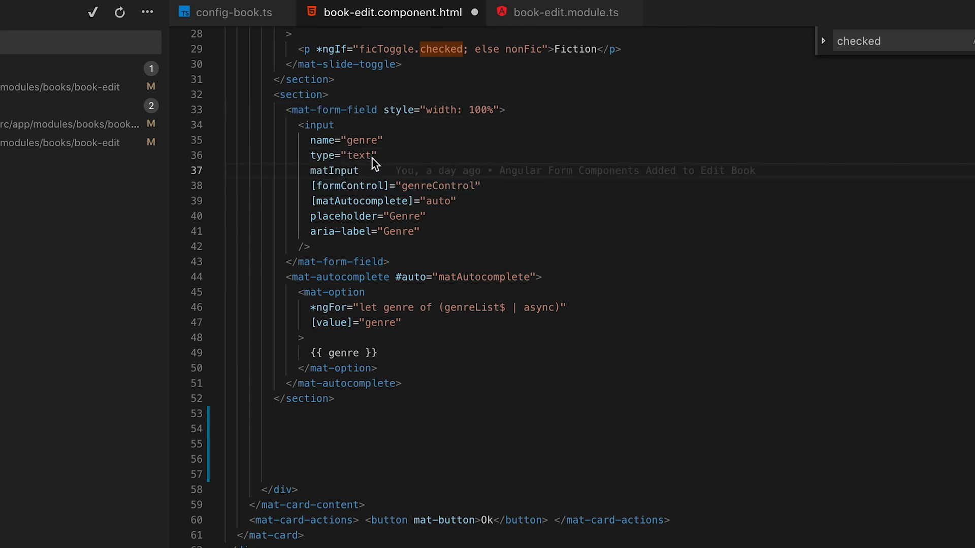
mouse_move(426, 287)
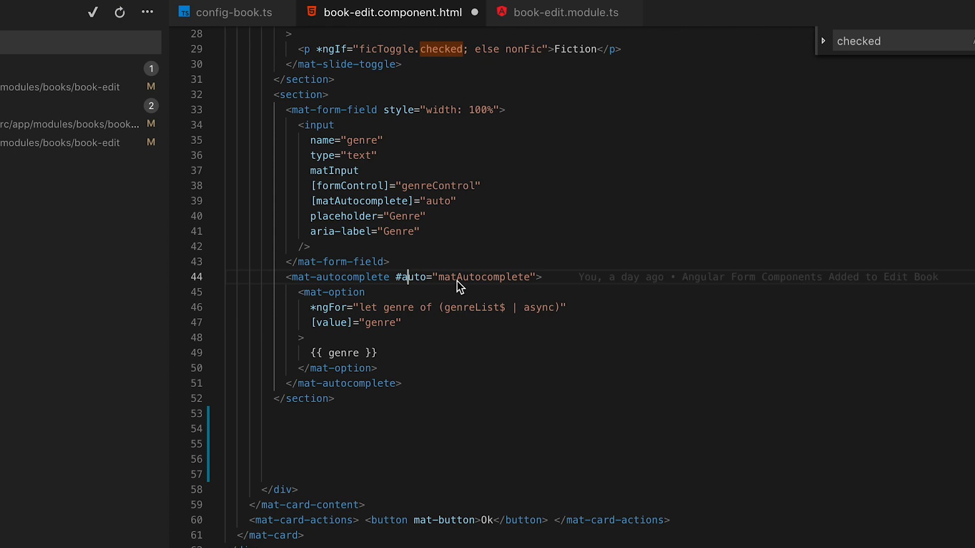
double_click(483, 276)
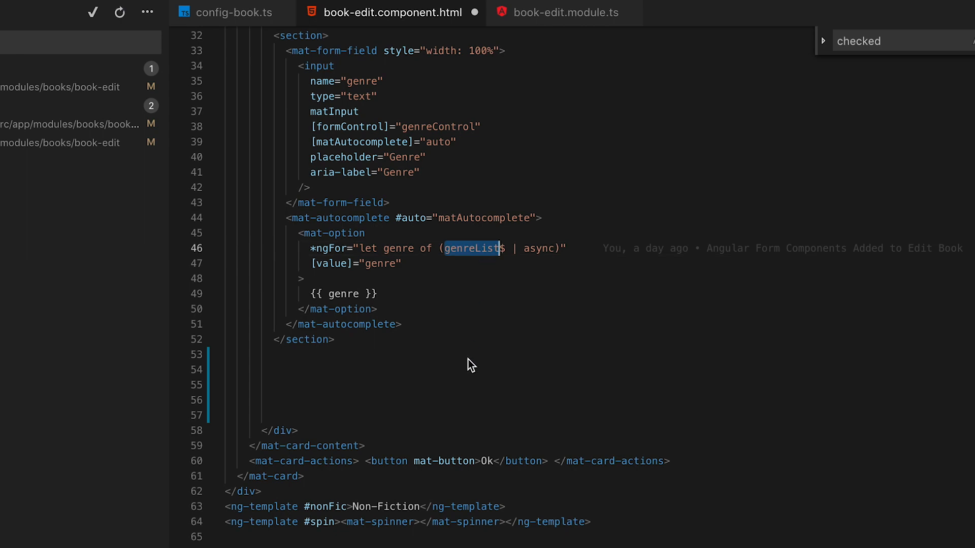
left_click(569, 14)
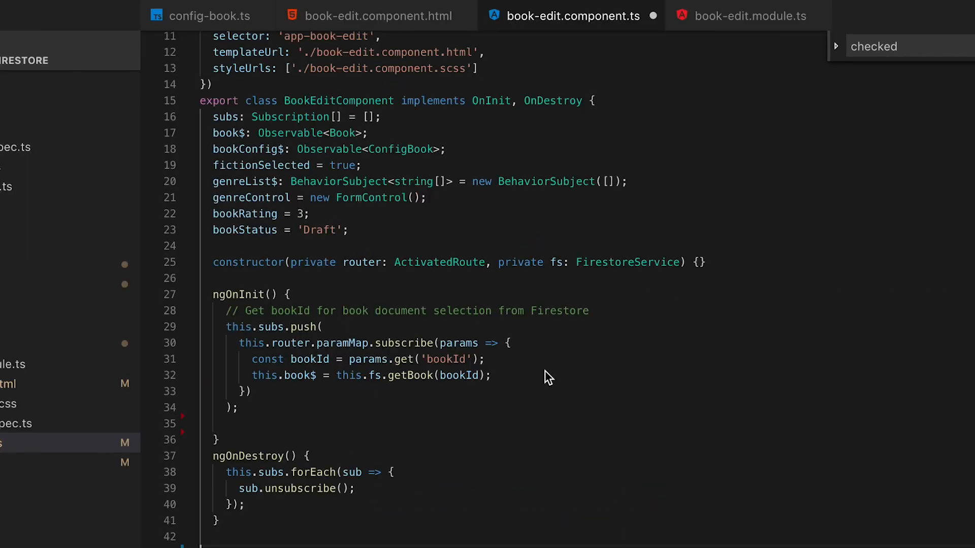
mouse_move(510, 378)
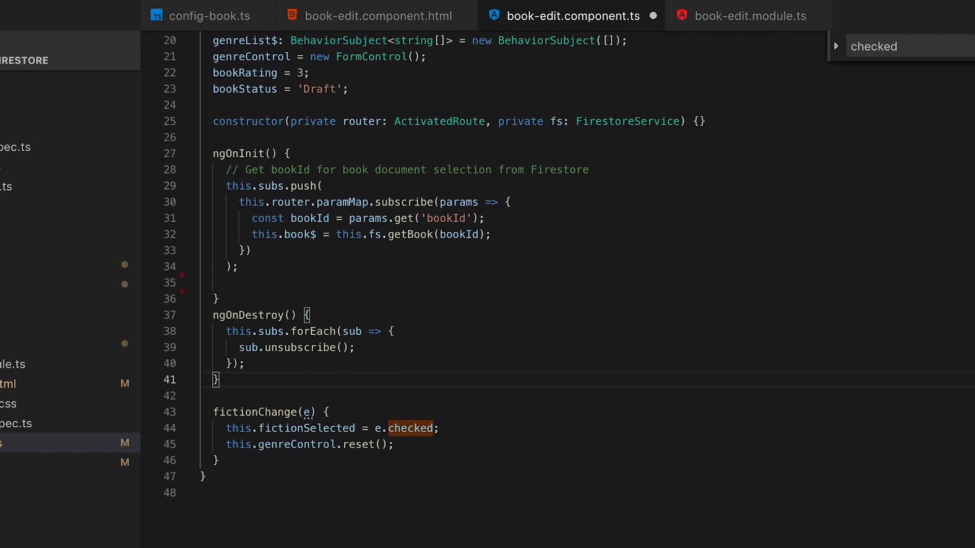
Add '// Set Book Config' and '// Set default Genre' sections in ngOnInit around genreControl.valueChanges
scroll("down", 3)
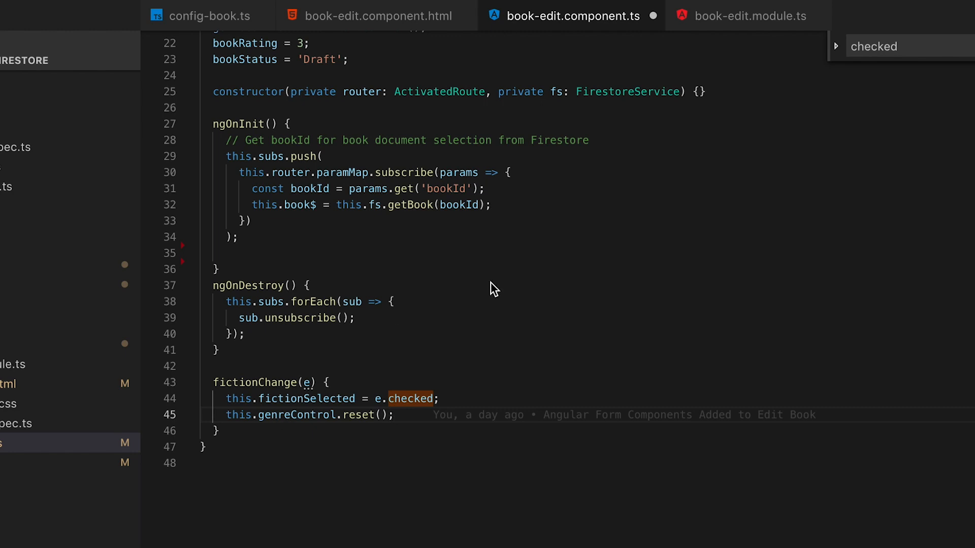
type("// Set Book Config")
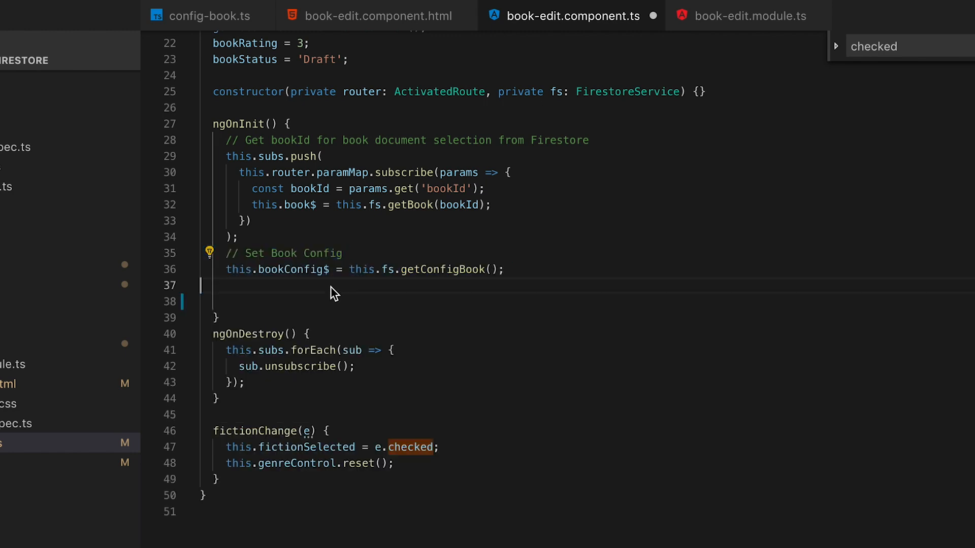
type("// Set default Genre")
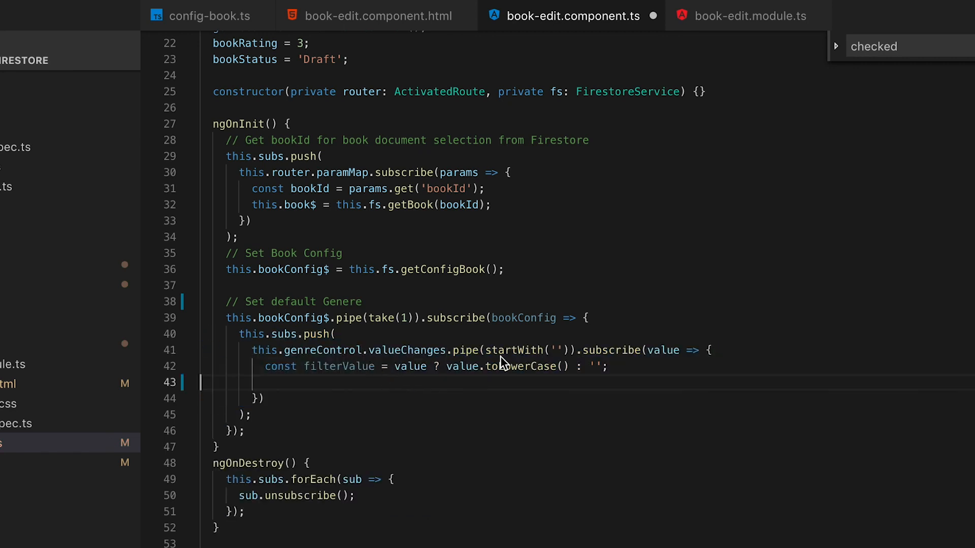
mouse_move(415, 355)
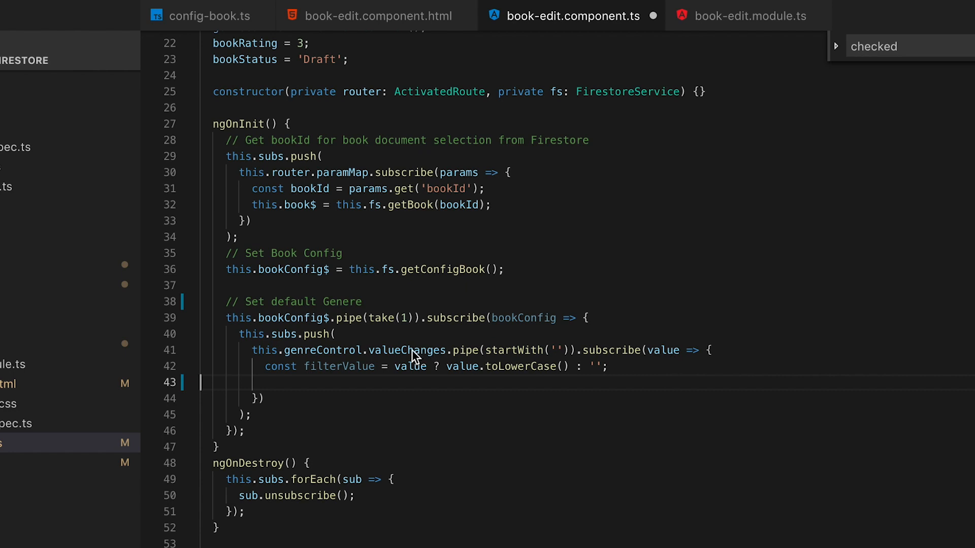
double_click(407, 350)
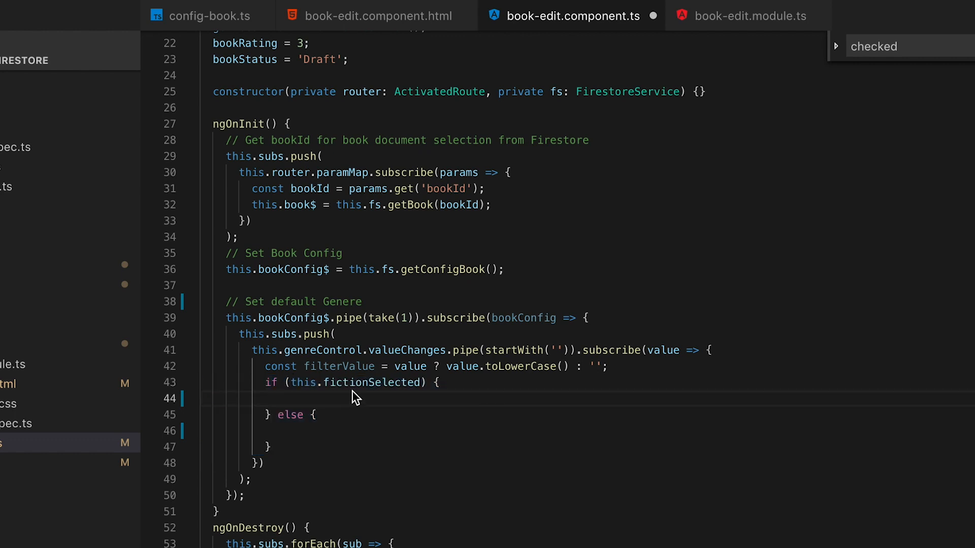
Filter genre suggestions by fictionSelected from the config's fiction or nonFiction lists
scroll("down", 3)
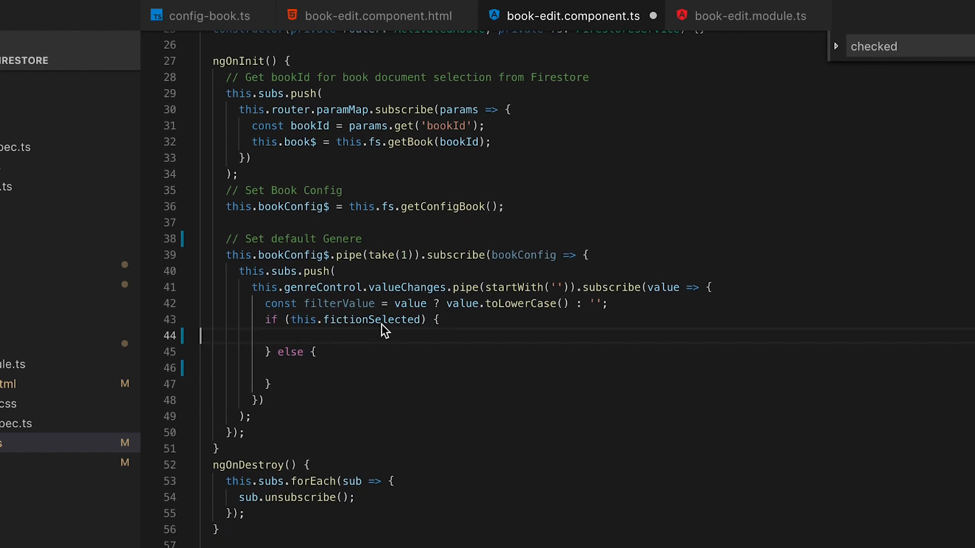
double_click(371, 319)
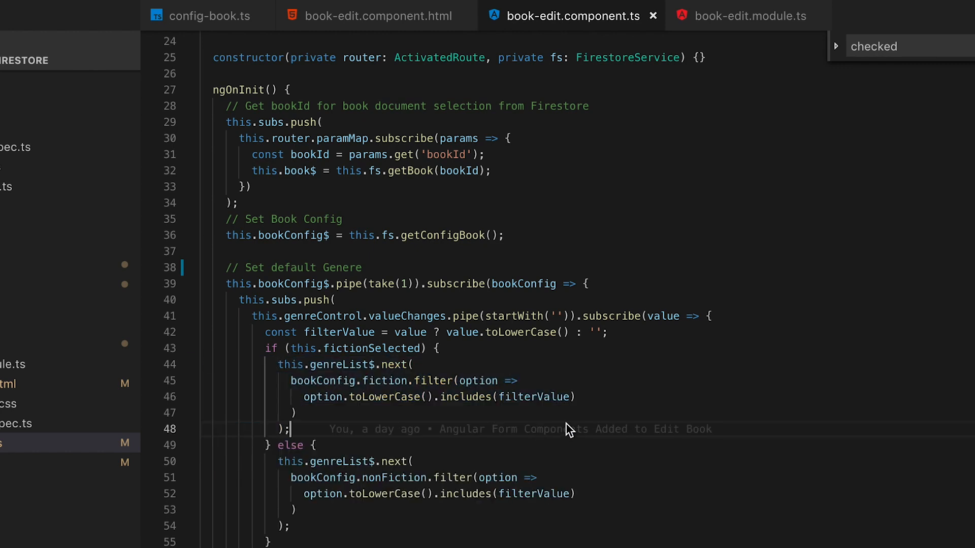
scroll("down", 3)
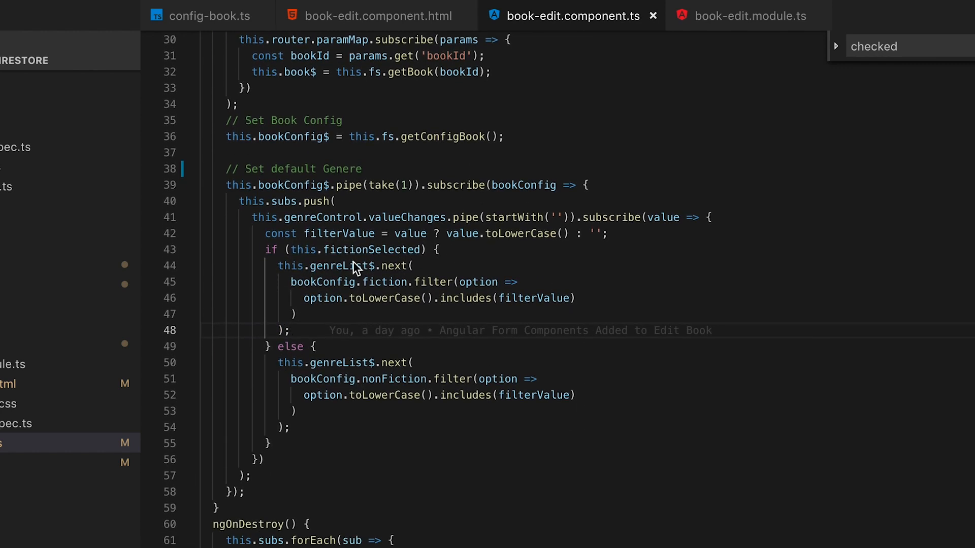
double_click(384, 282)
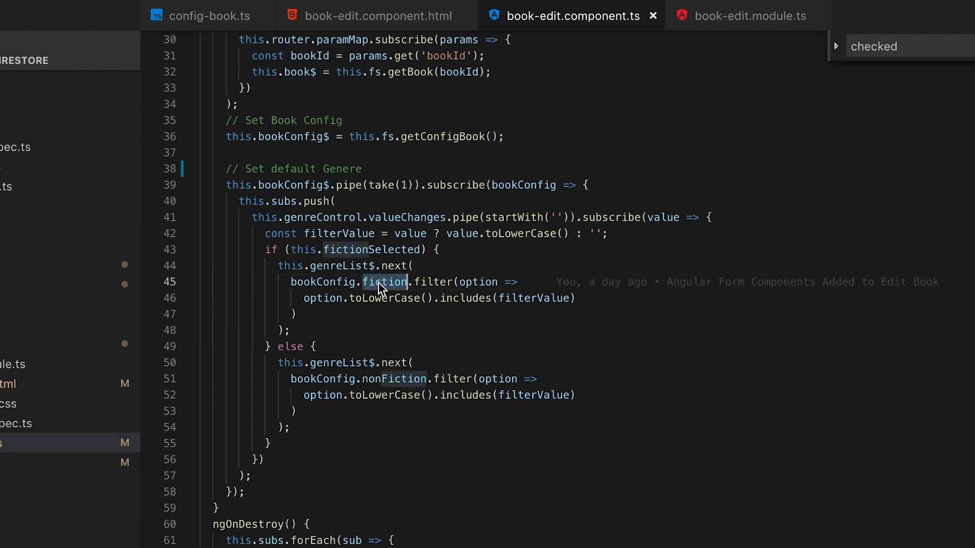
mouse_move(391, 383)
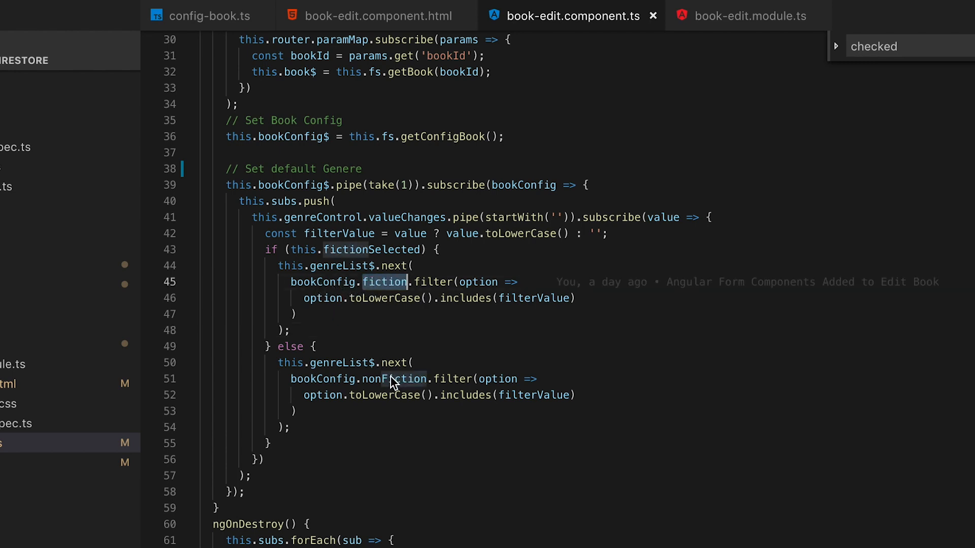
double_click(393, 378)
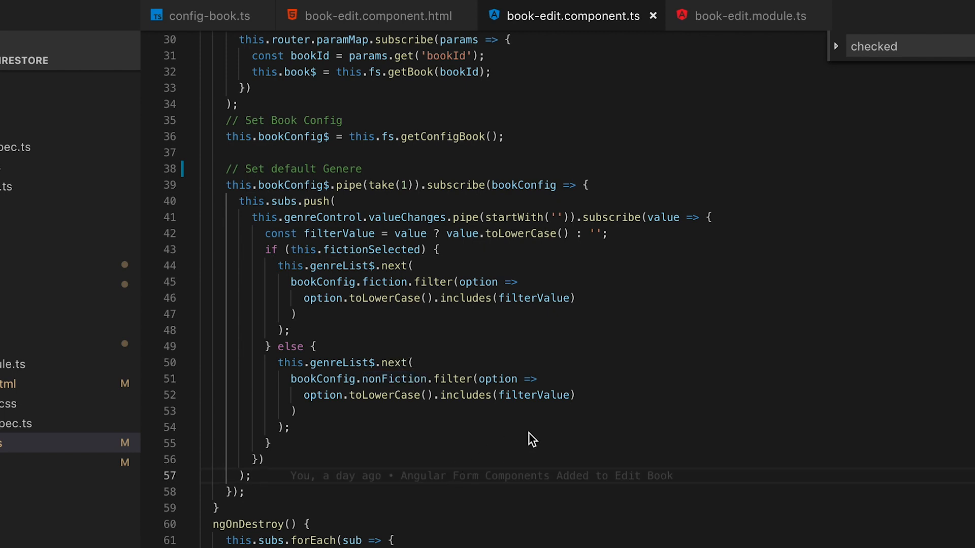
mouse_move(441, 334)
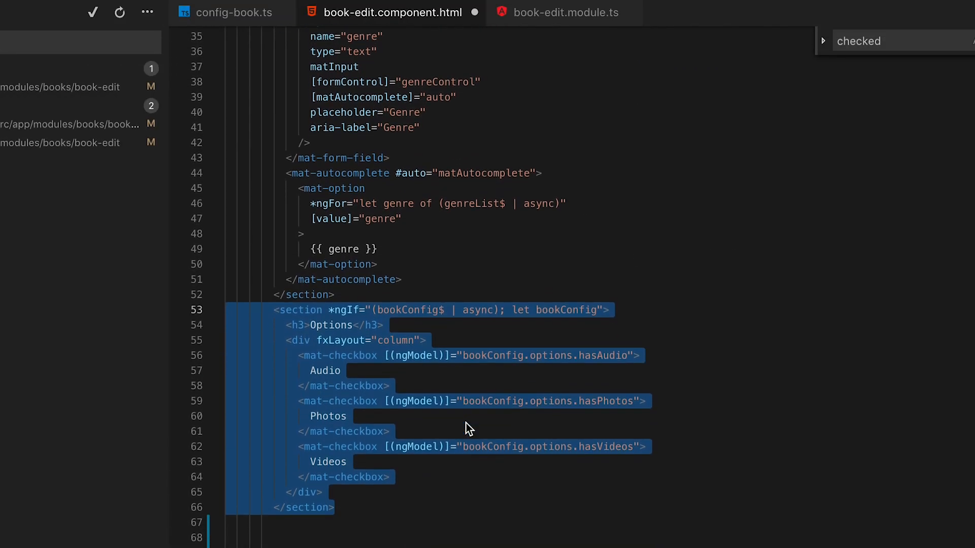
Add MatCheckboxModule to the imports array in book-edit.module.ts
scroll("down", 3)
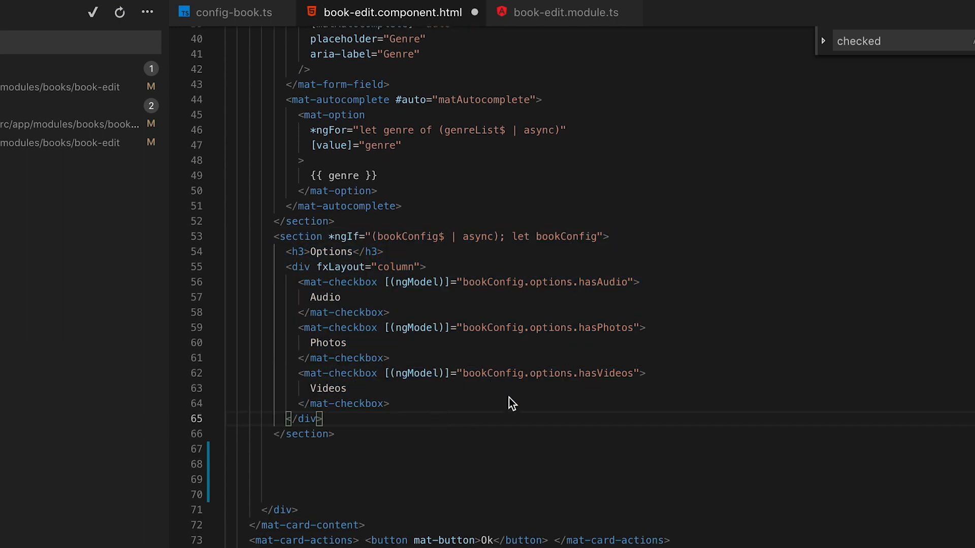
scroll("down", 3)
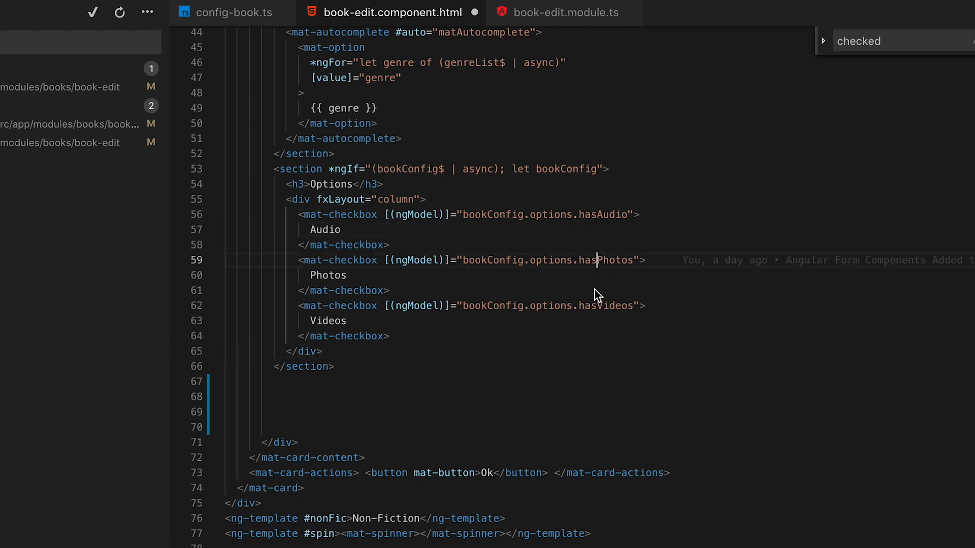
left_click(560, 12)
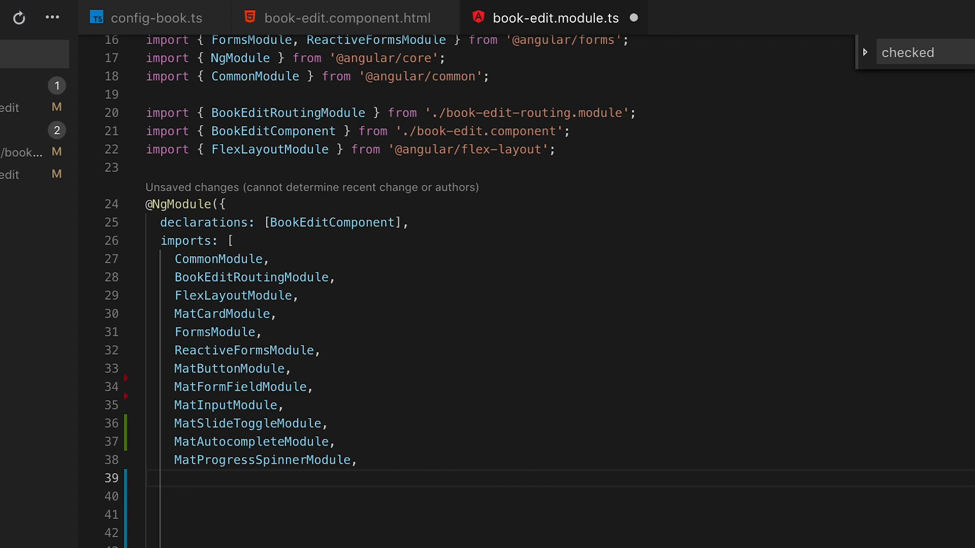
type("MatCheckboxModule,")
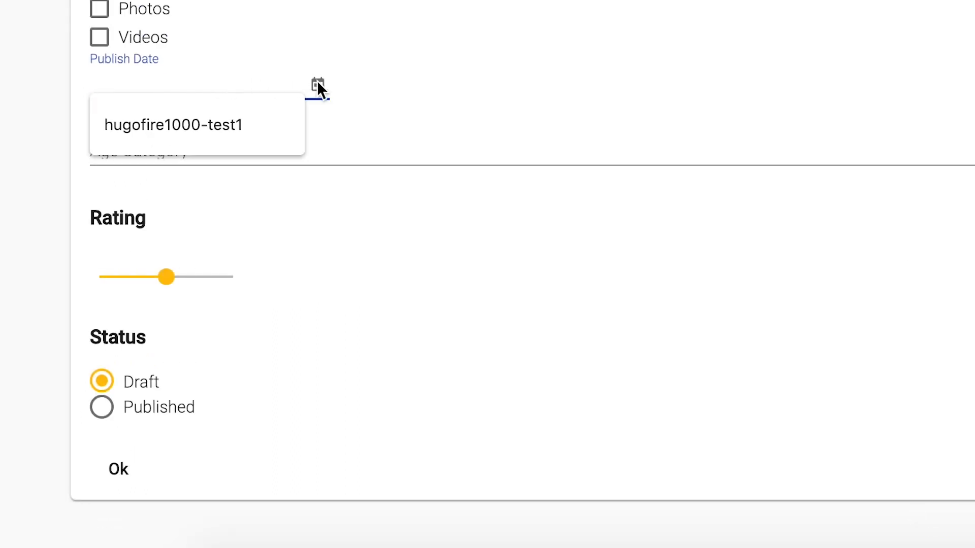
Add the Publish Date datepicker section with its picker references to the book-edit template
left_click(315, 84)
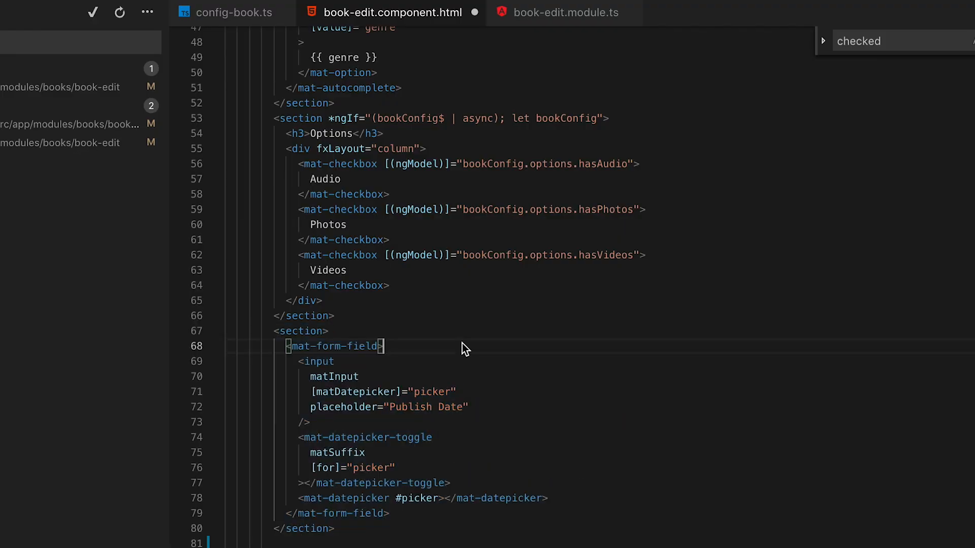
scroll("down", 3)
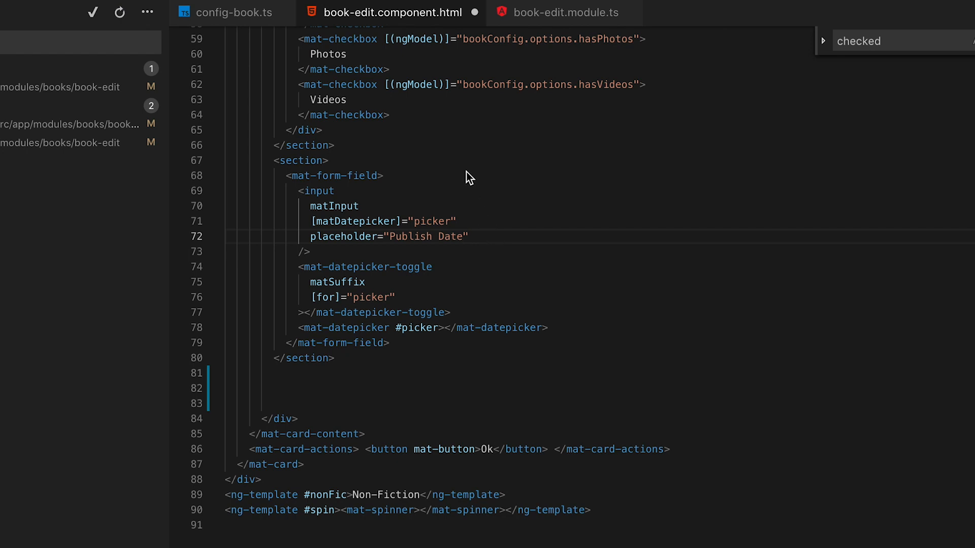
scroll("down", 3)
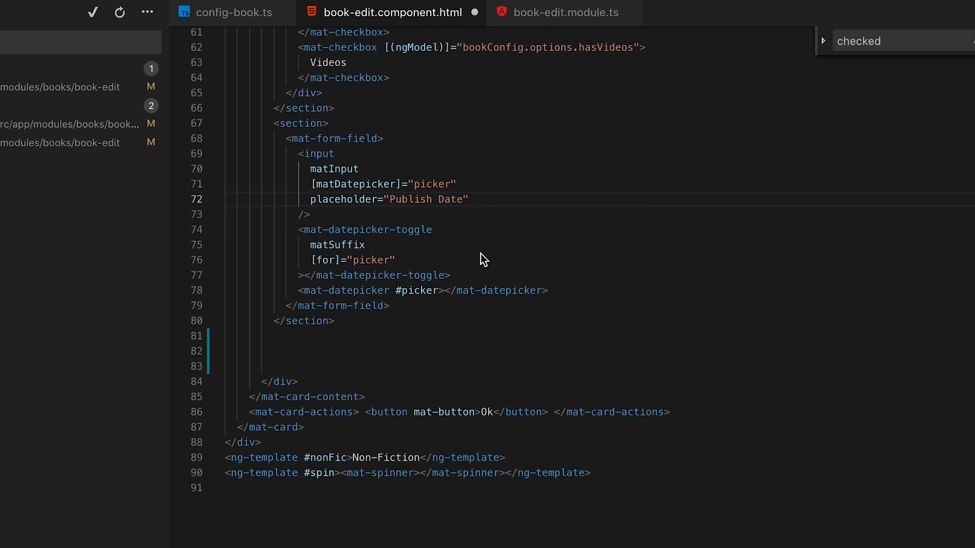
left_click(469, 199)
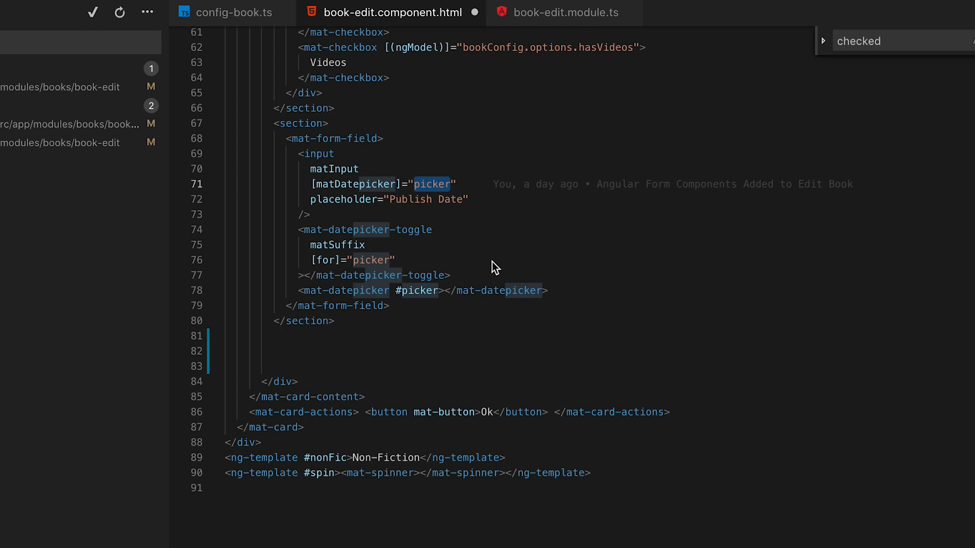
Register MatNativeDateModule in the book-edit module imports
scroll("down", 3)
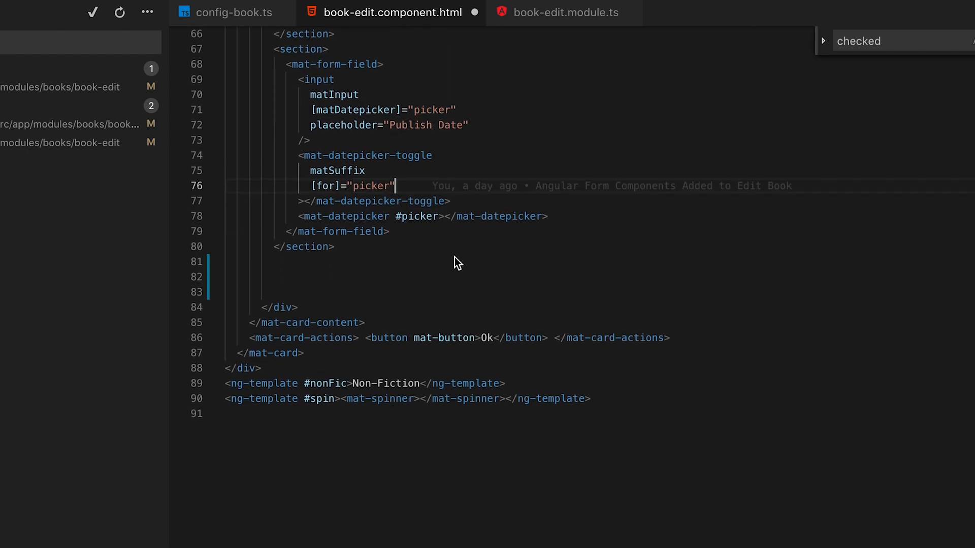
left_click(557, 12)
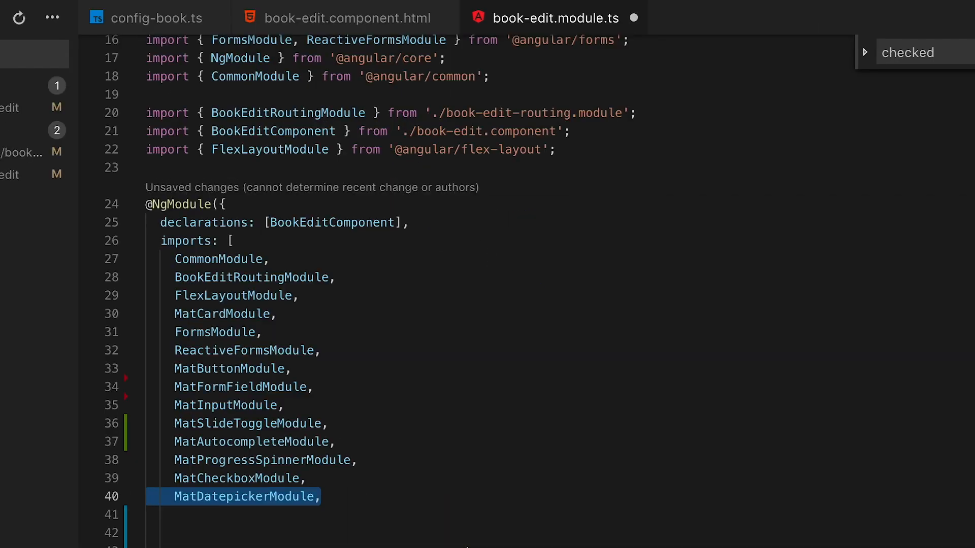
type("MatNativeDateModule,")
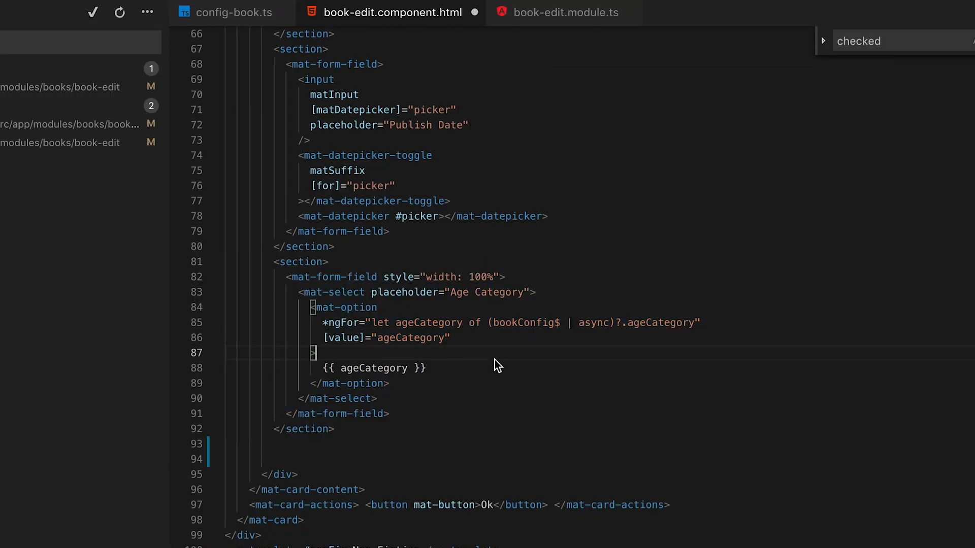
Add a full-width Age Category mat-select with options from bookConfig's ageCategory list
scroll("down", 3)
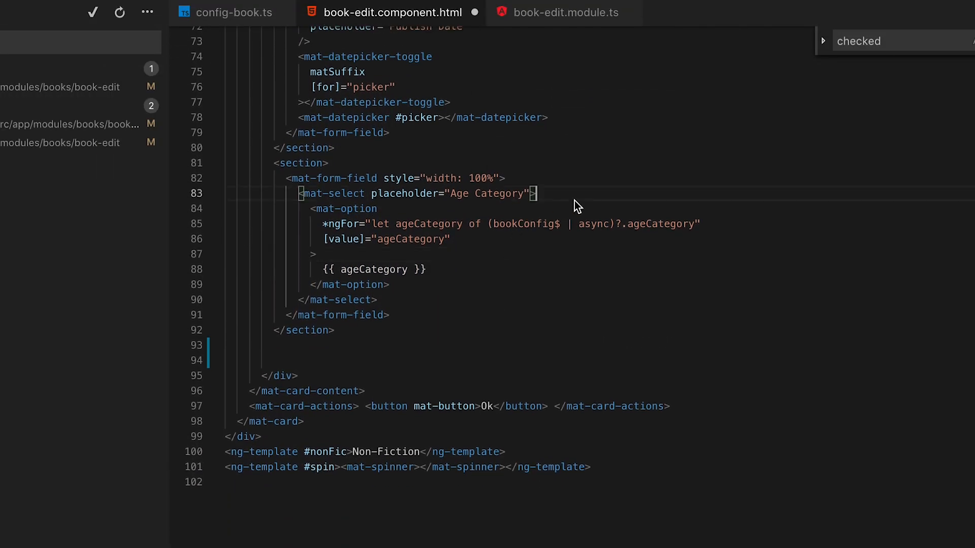
double_click(428, 224)
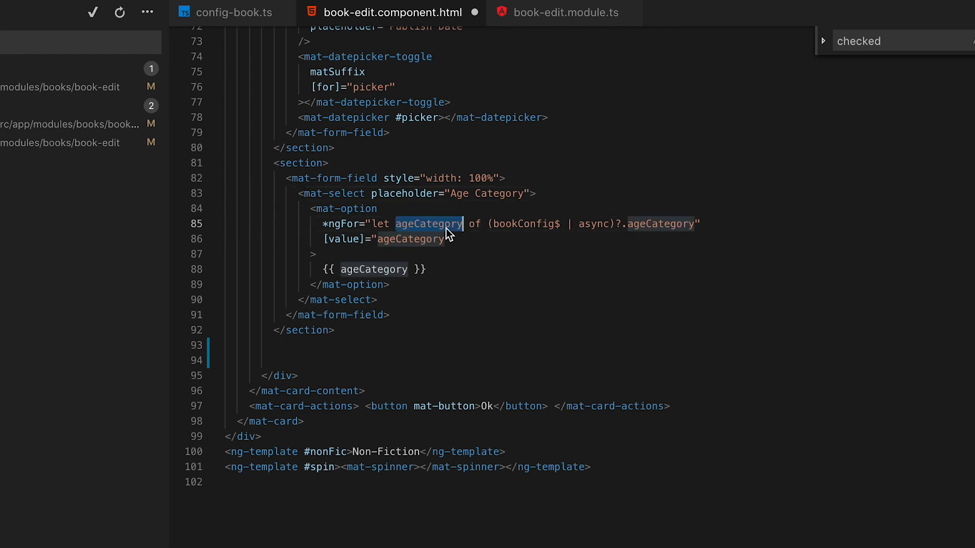
mouse_move(662, 239)
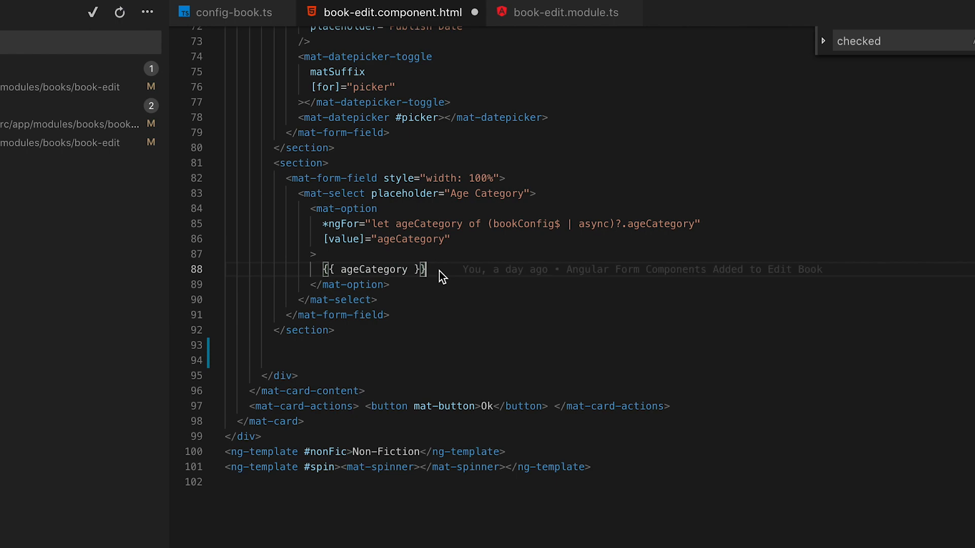
scroll("down", 3)
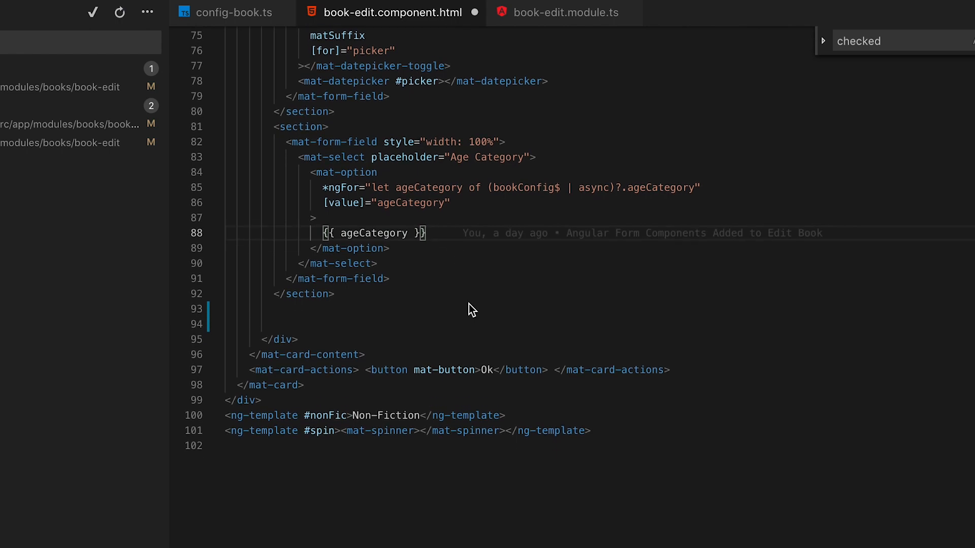
left_click(564, 13)
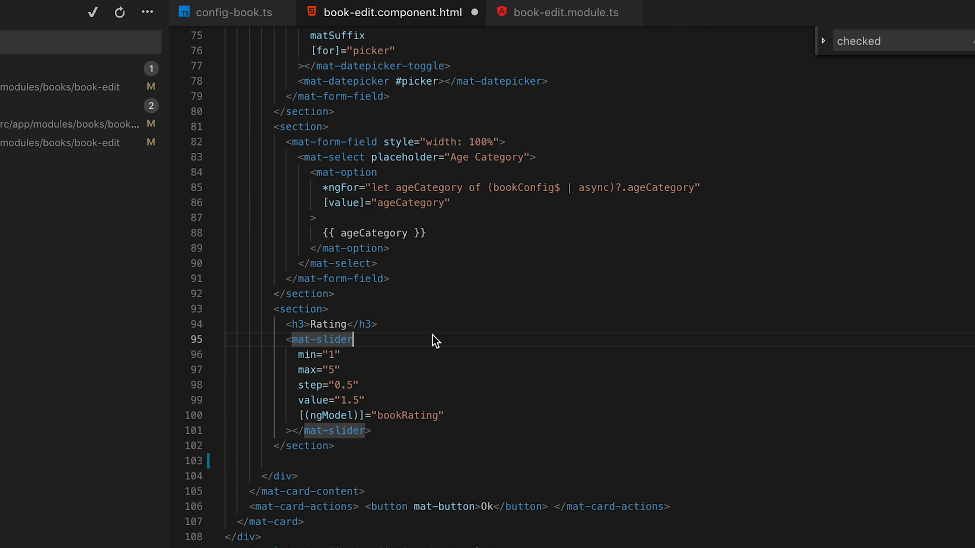
Add a Rating mat-slider from 1 to 5, step 0.5, bound to bookRating
scroll("down", 3)
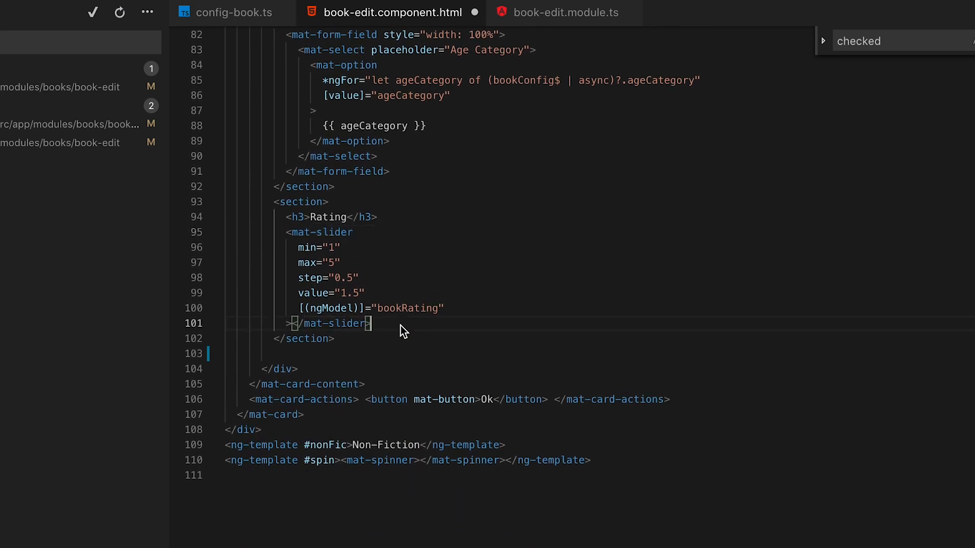
mouse_move(289, 257)
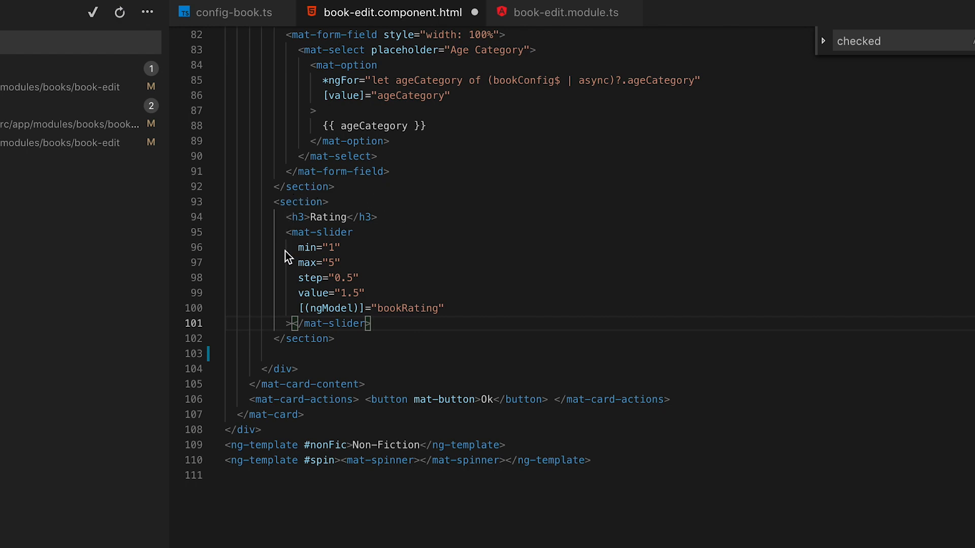
scroll("down", 3)
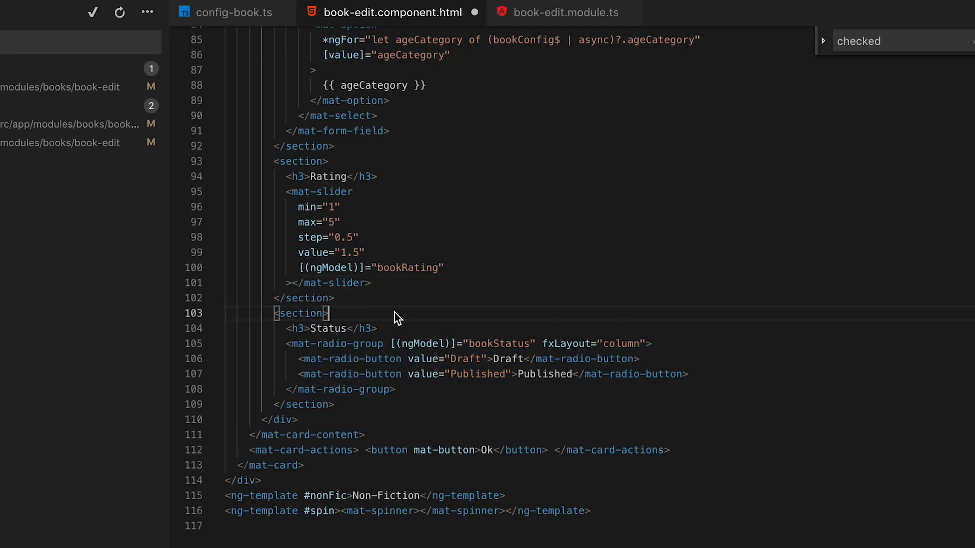
Add a Status mat-radio-group with Draft and Published buttons bound to bookStatus
scroll("down", 3)
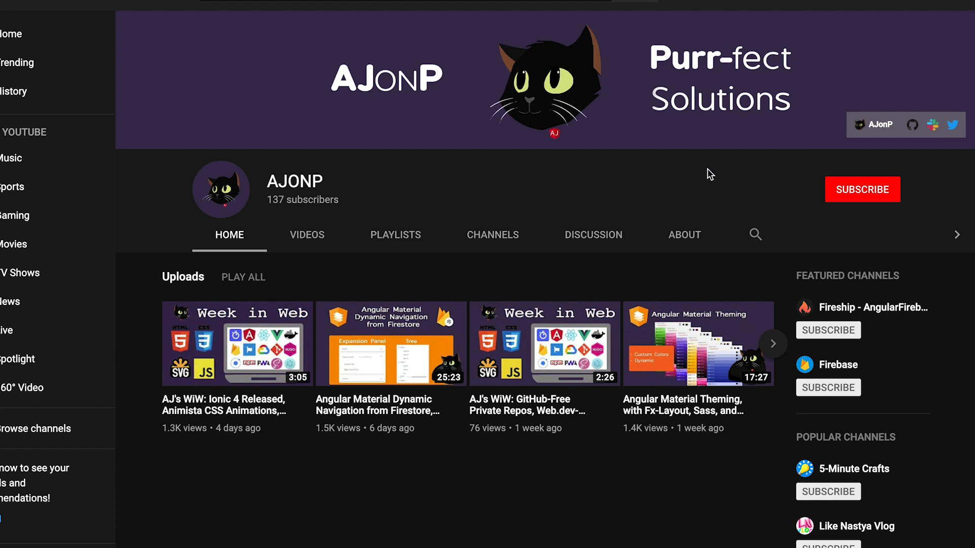
mouse_move(705, 180)
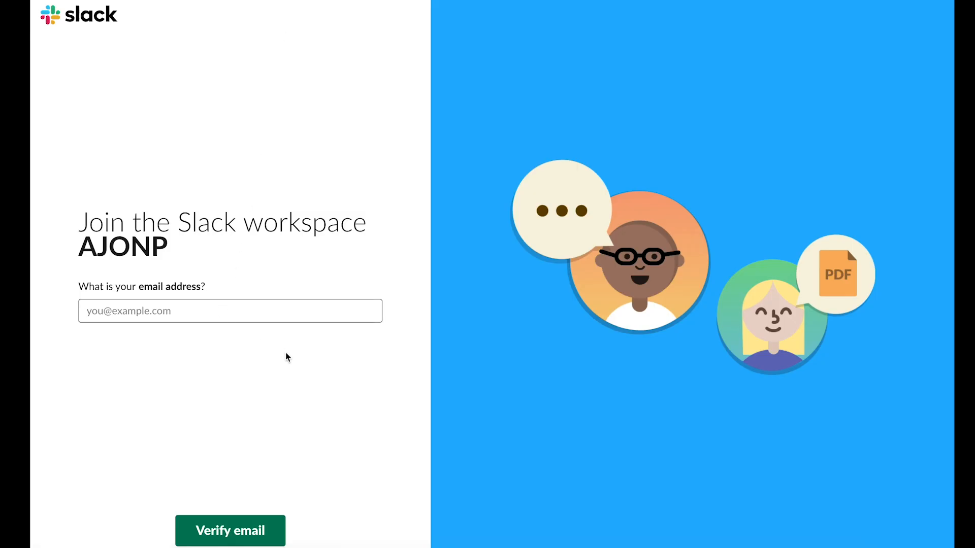
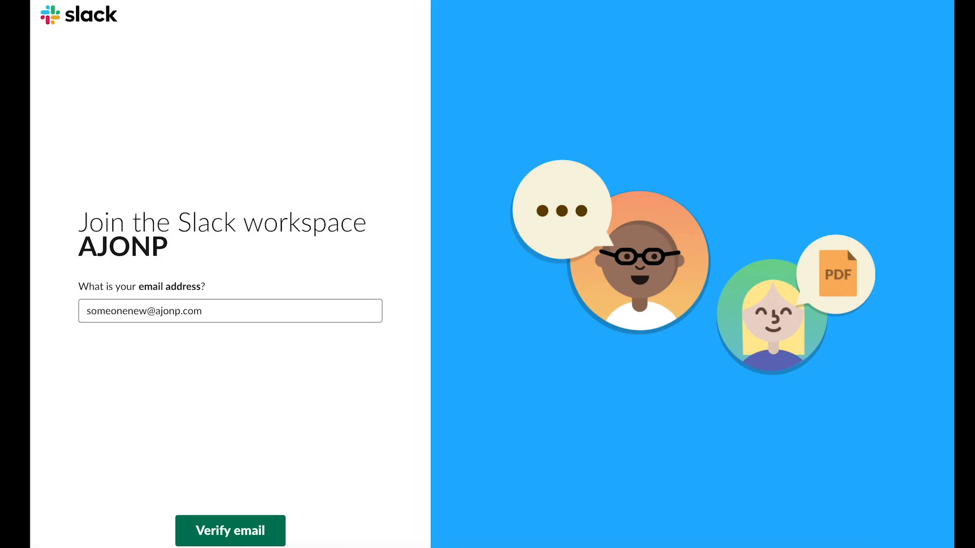
left_click(230, 530)
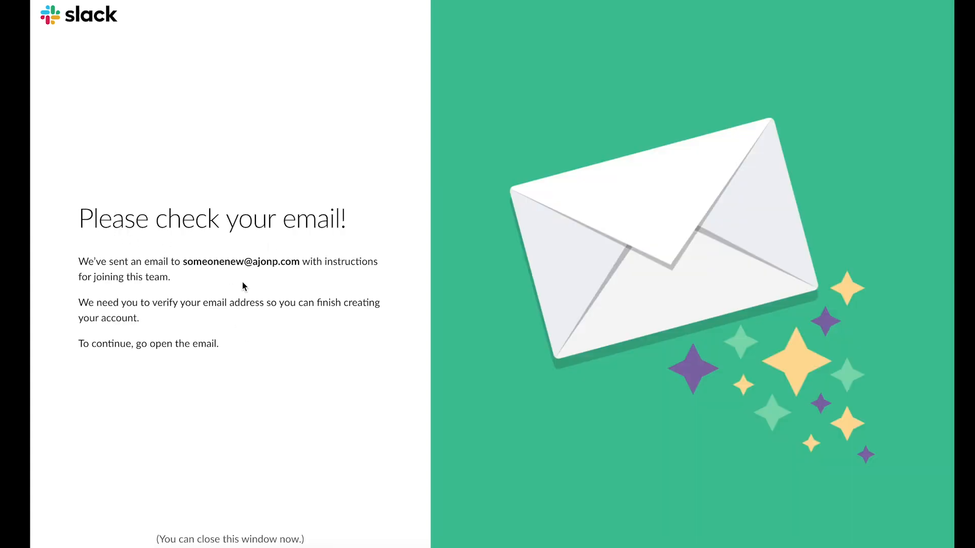
mouse_move(395, 32)
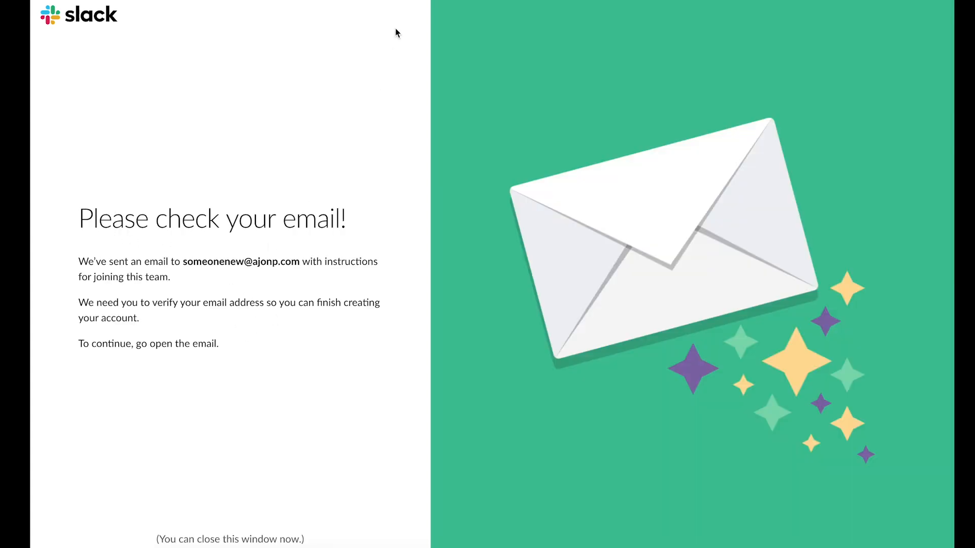